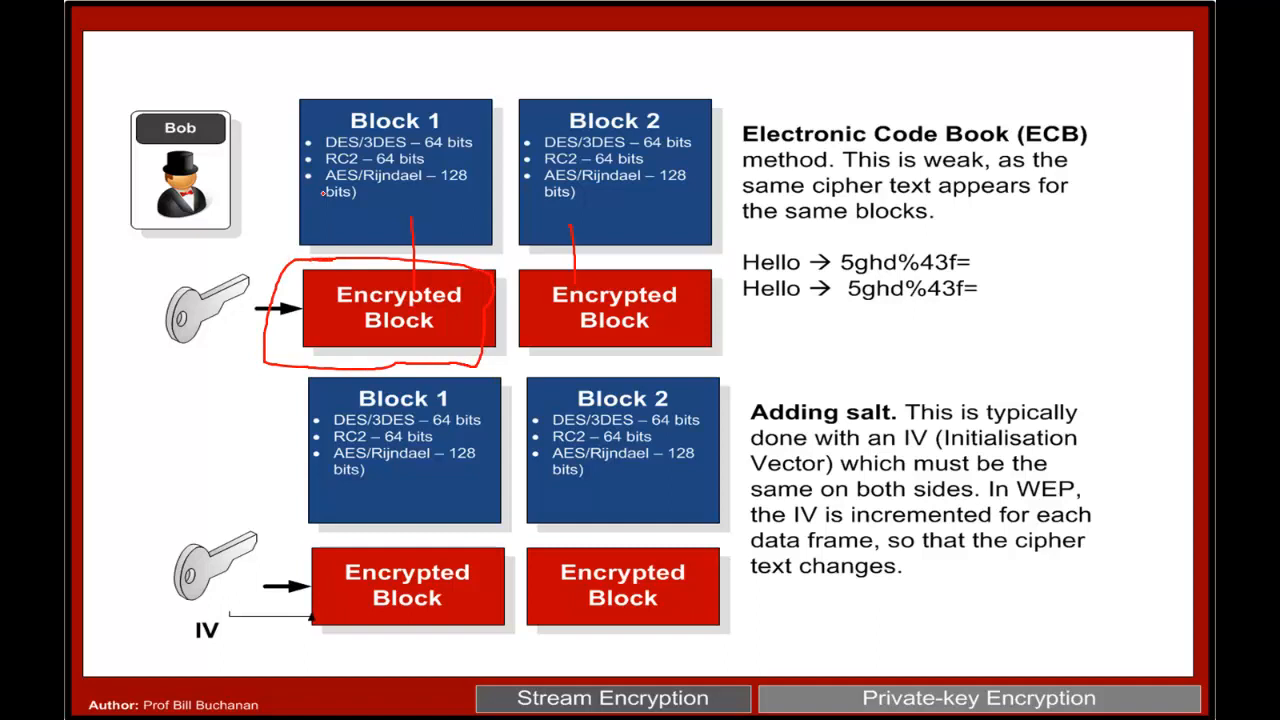
Step: Circle the first encrypted block on the ECB and salt slide, then advance to the CBC slide
{"action": "left_click_drag", "start_coordinate": [322, 195], "coordinate": [350, 218]}
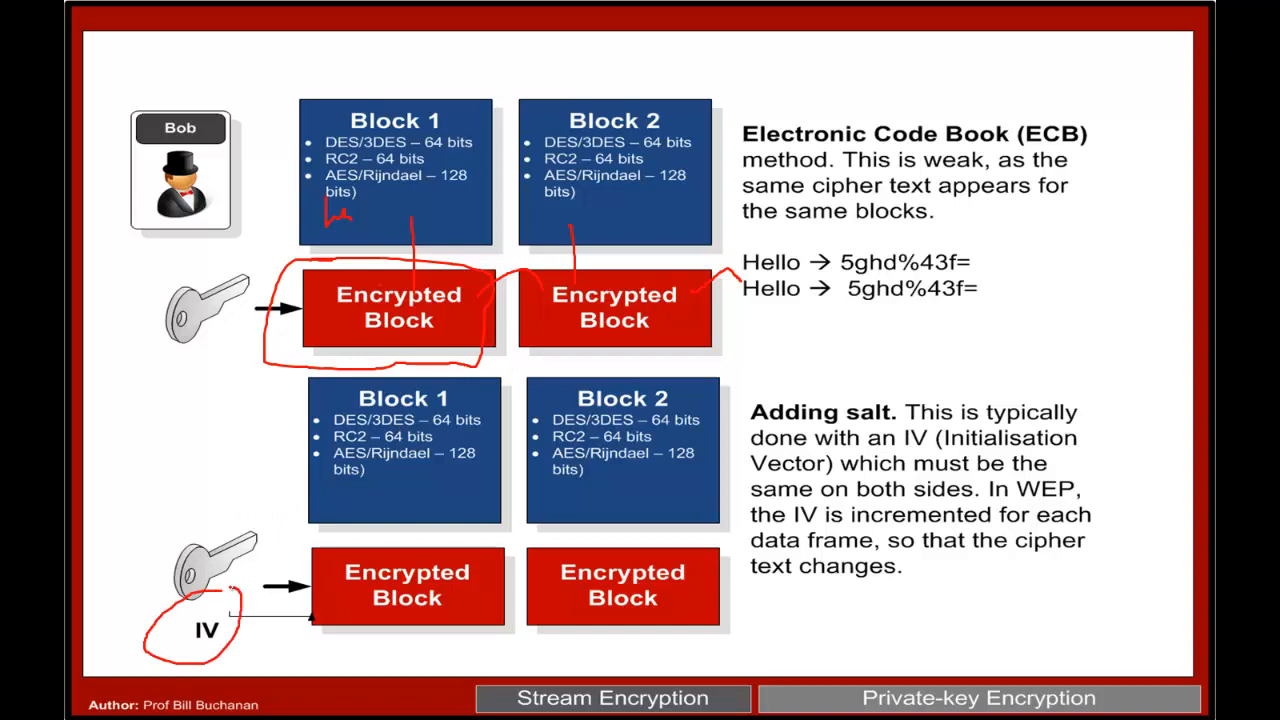
{"action": "key", "text": "right"}
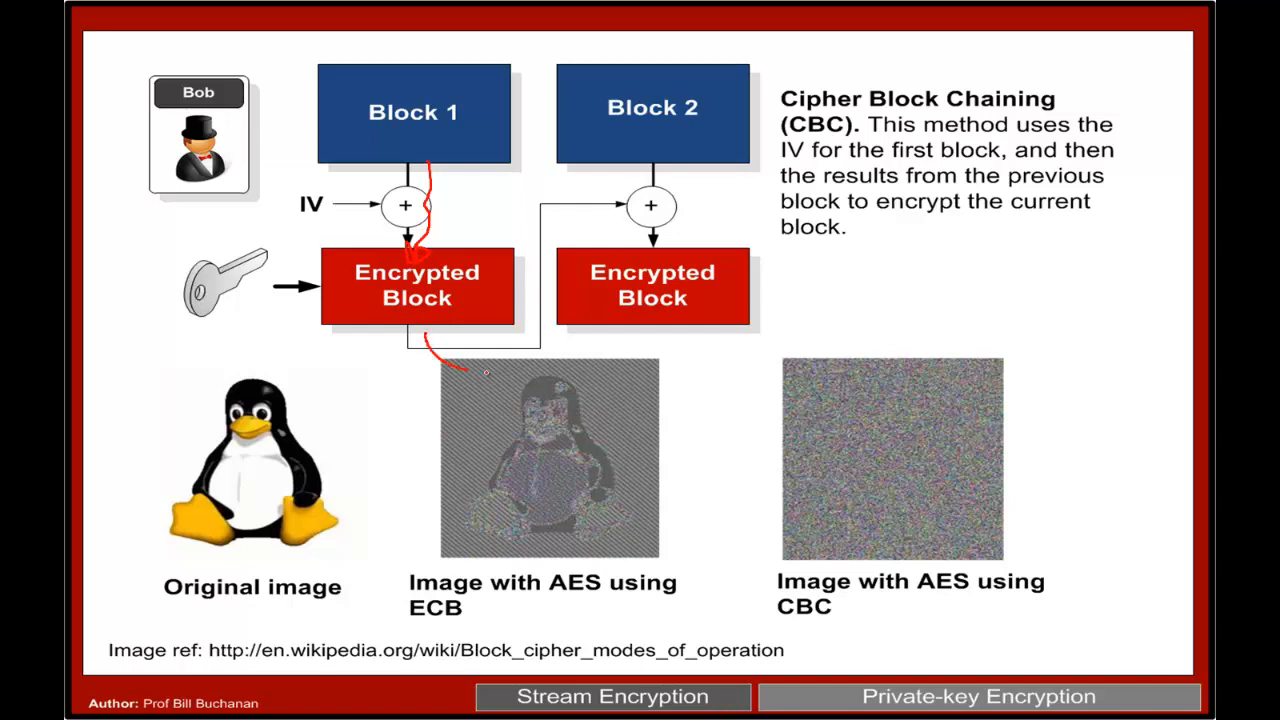
Step: Trace the chaining path into Block 2 and mark the penguin outline in the ECB image
{"action": "left_click_drag", "start_coordinate": [470, 370], "coordinate": [600, 200]}
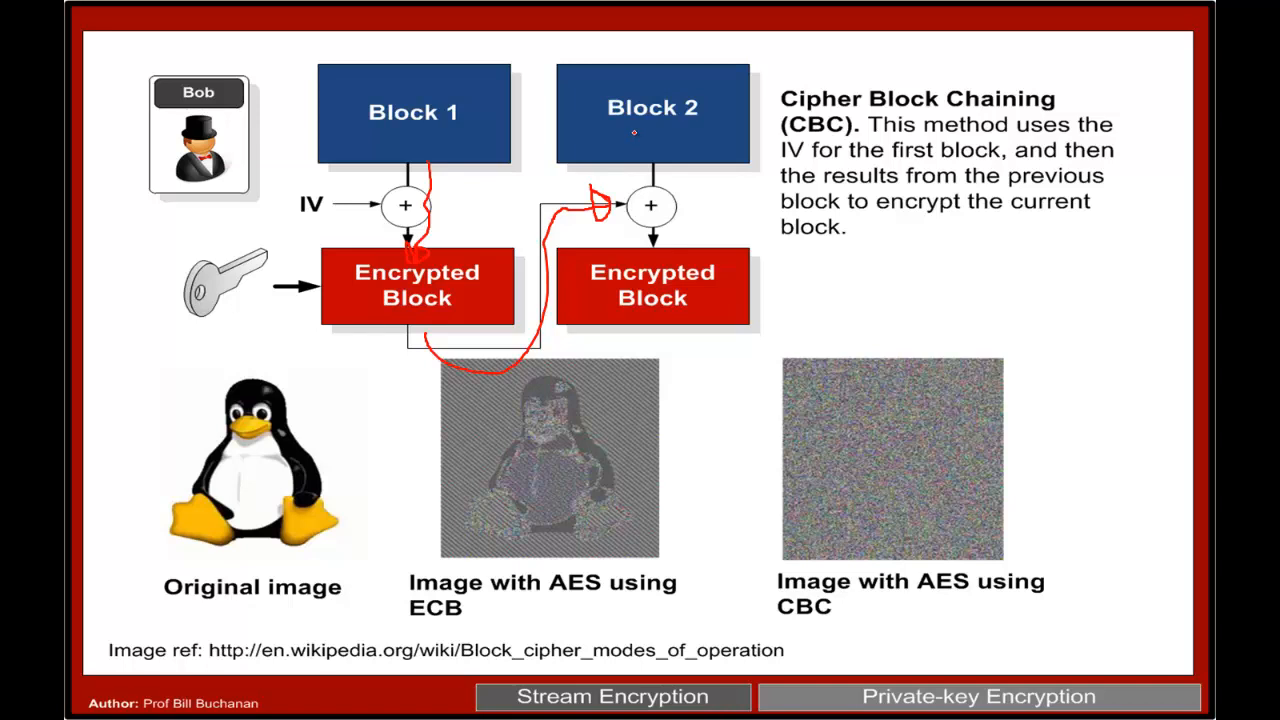
{"action": "mouse_move", "coordinate": [710, 308]}
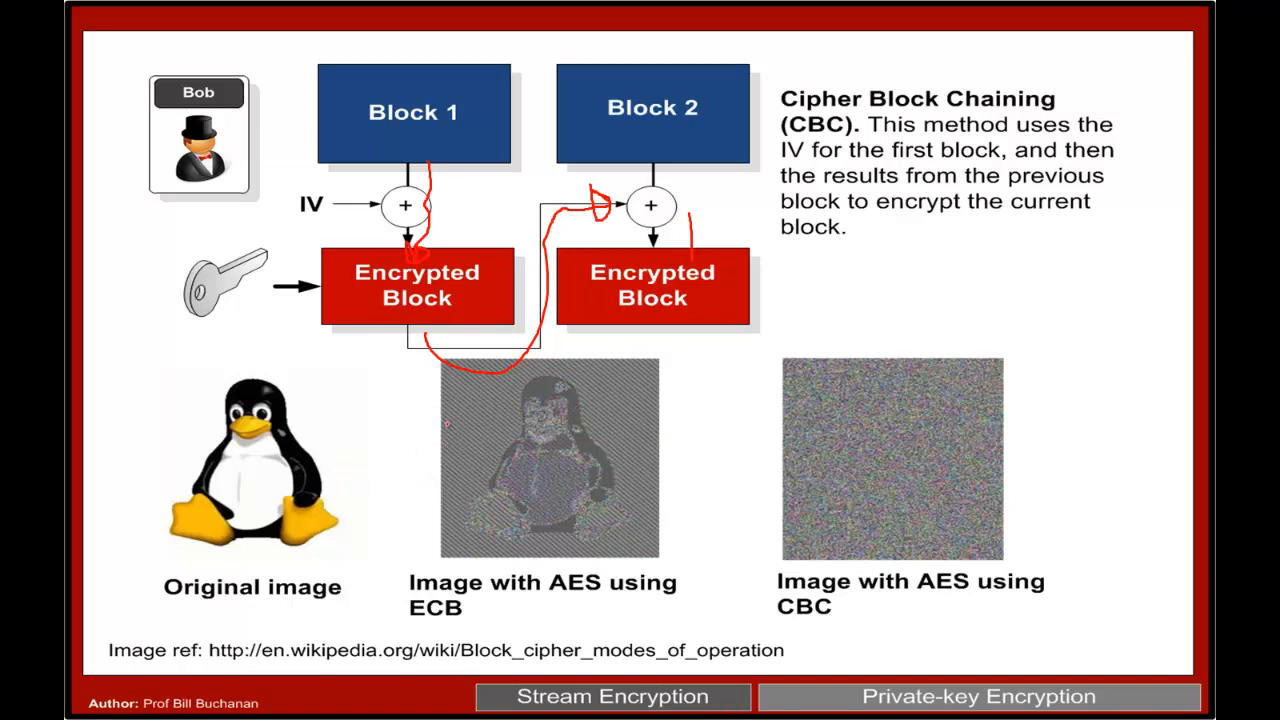
{"action": "left_click_drag", "start_coordinate": [428, 412], "coordinate": [650, 418]}
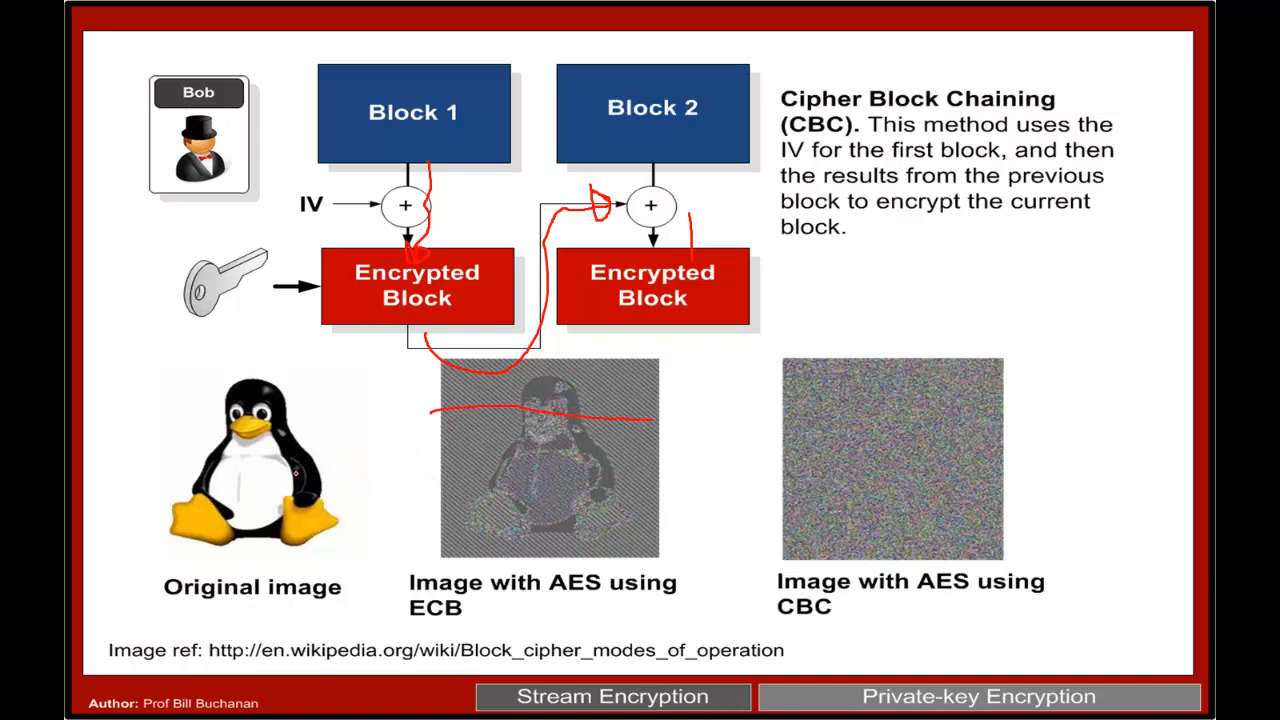
{"action": "left_click_drag", "start_coordinate": [425, 470], "coordinate": [665, 455]}
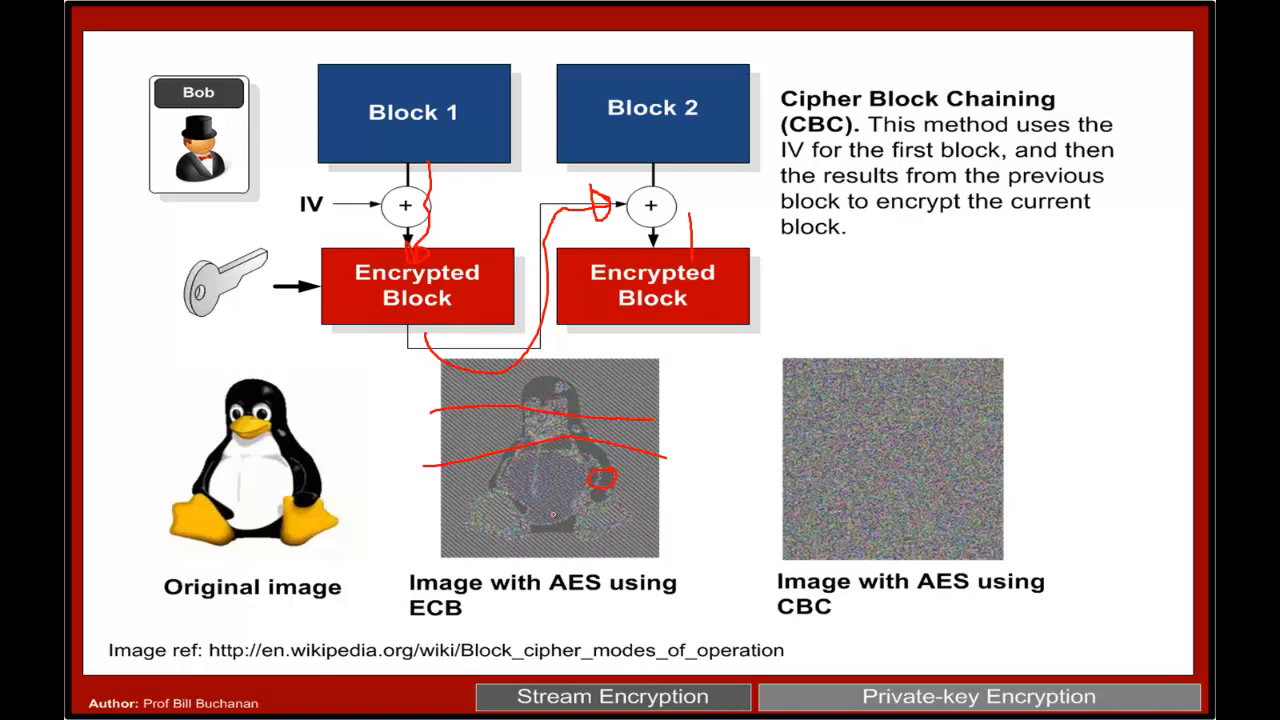
{"action": "left_click_drag", "start_coordinate": [820, 390], "coordinate": [965, 520]}
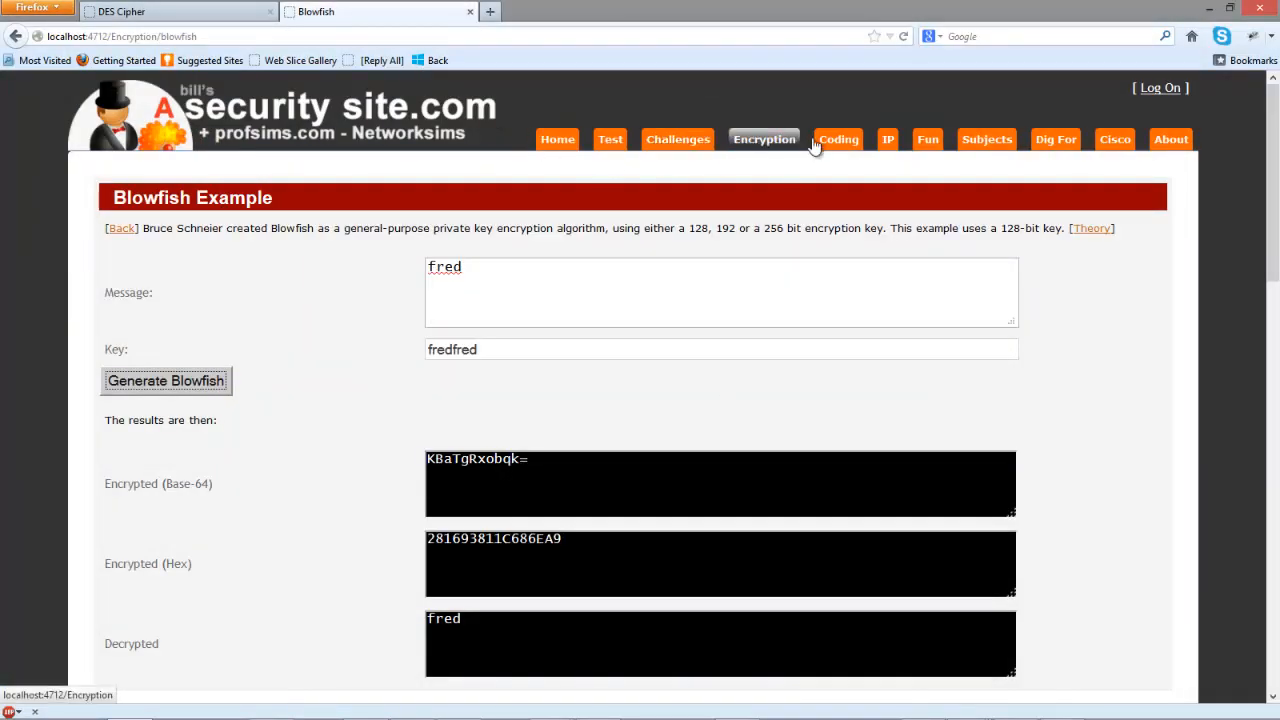
Step: Open the Blowfish CBC example and enter message fred, key fredfred and IV 2
{"action": "left_click", "coordinate": [764, 139]}
{"action": "type", "text": "CBC"}
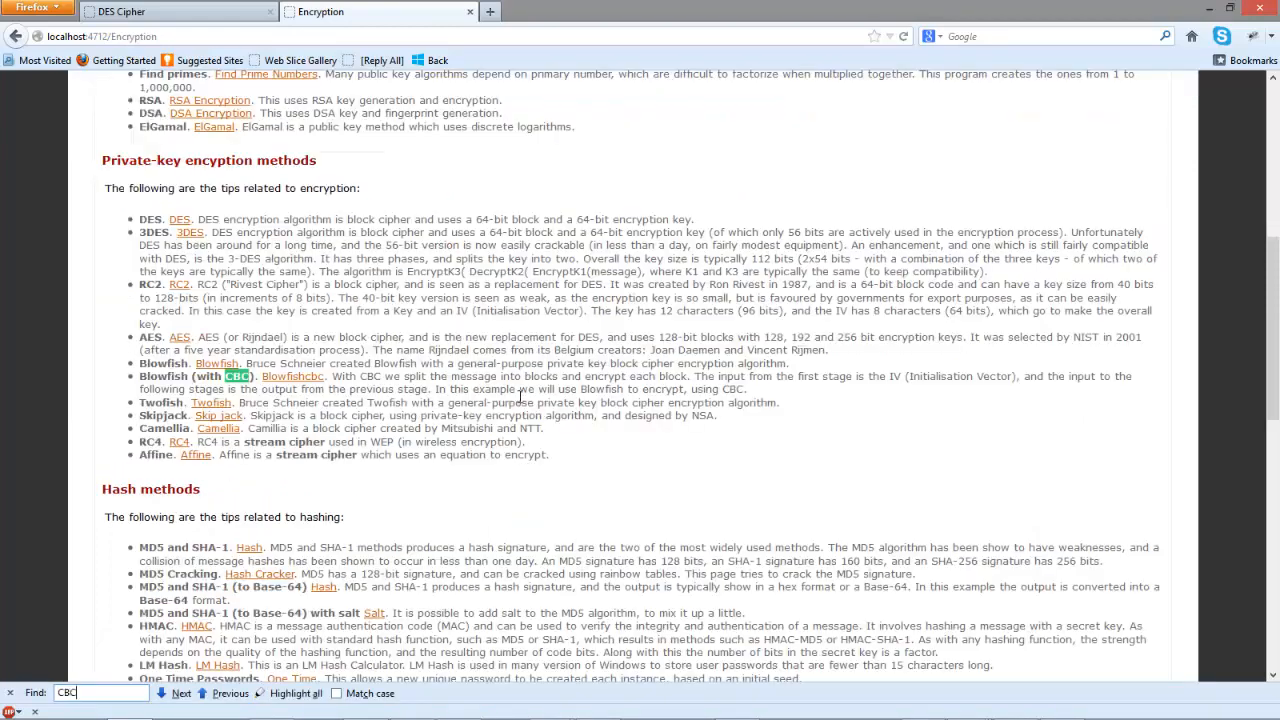
{"action": "left_click", "coordinate": [294, 376]}
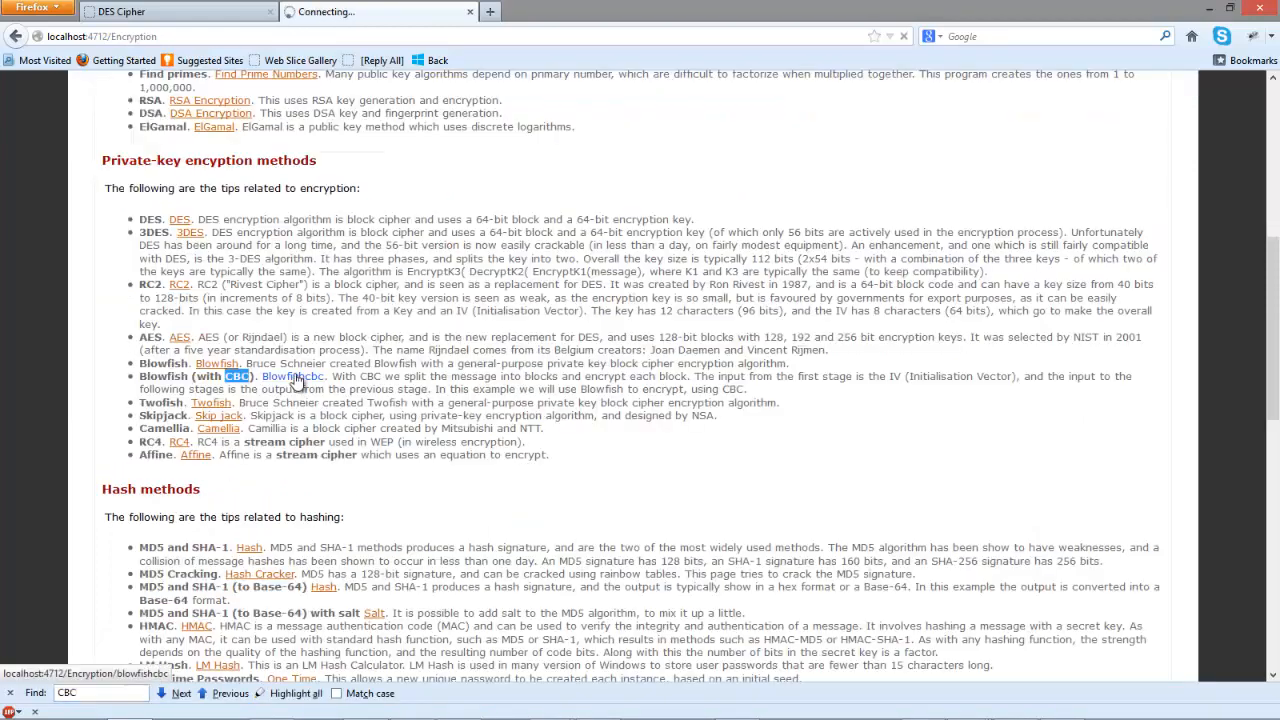
{"action": "left_click", "coordinate": [293, 376]}
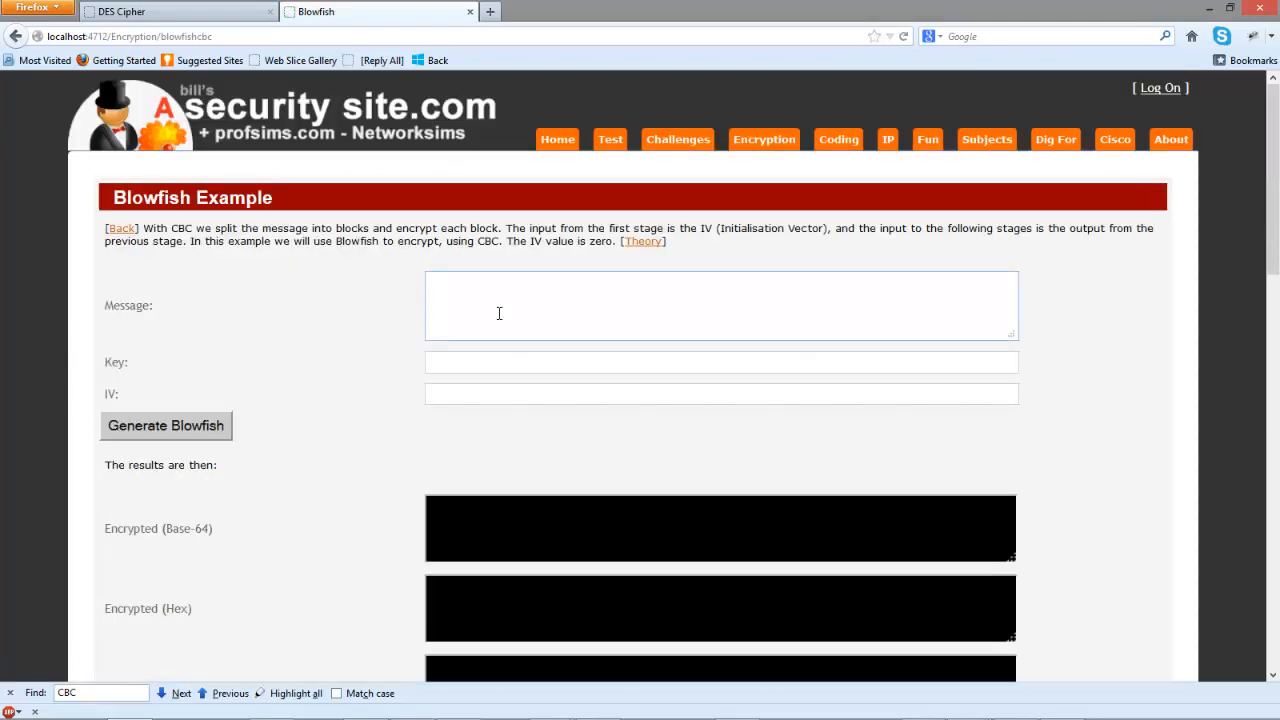
{"action": "type", "text": "fred"}
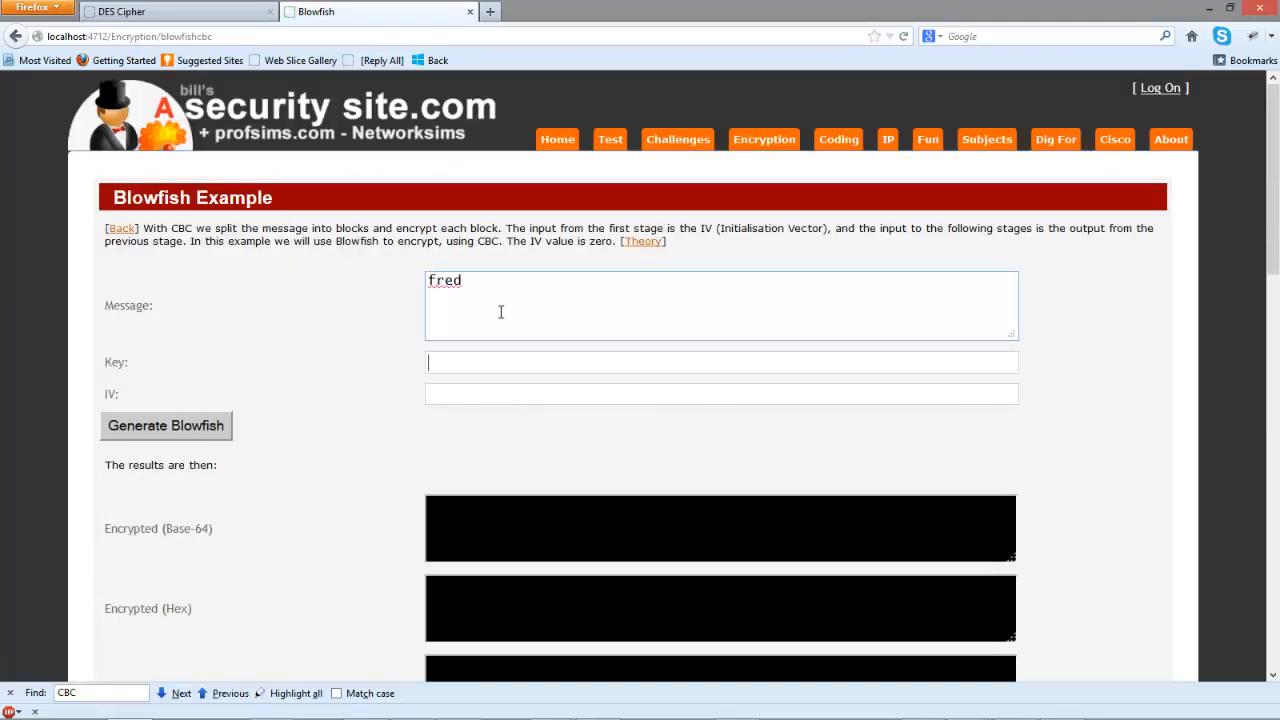
{"action": "type", "text": "fredfred"}
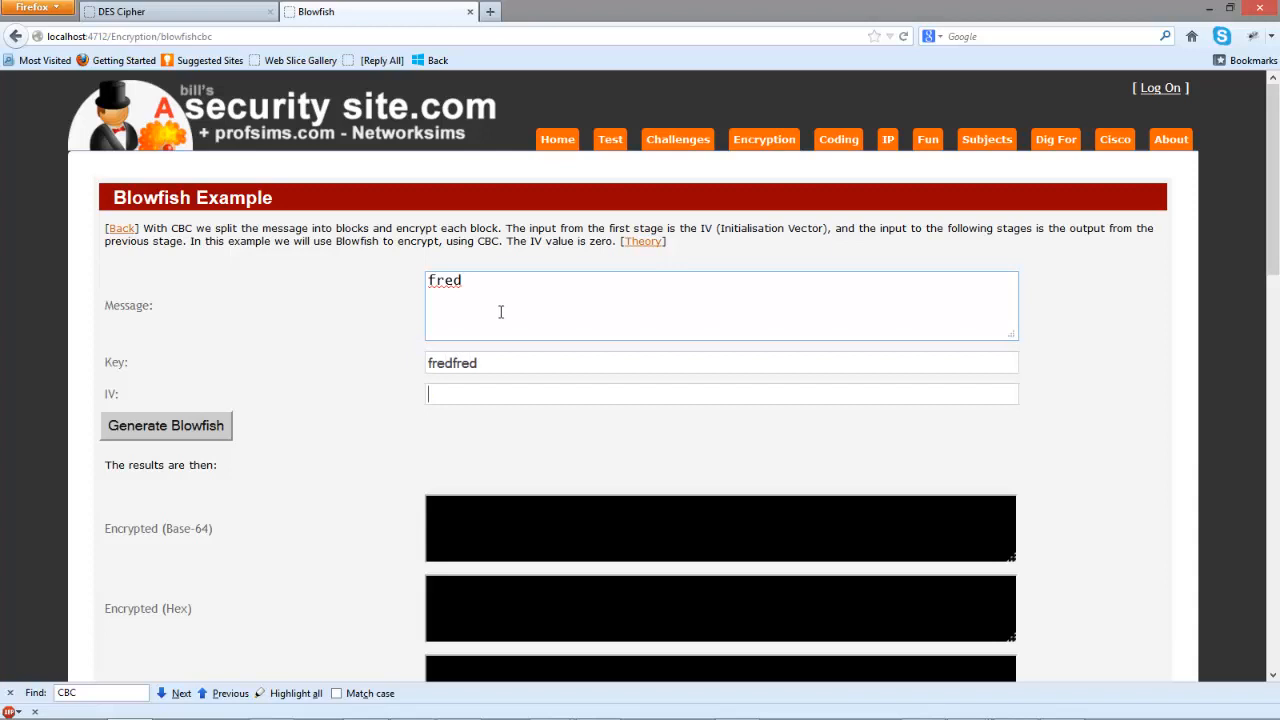
{"action": "type", "text": "2"}
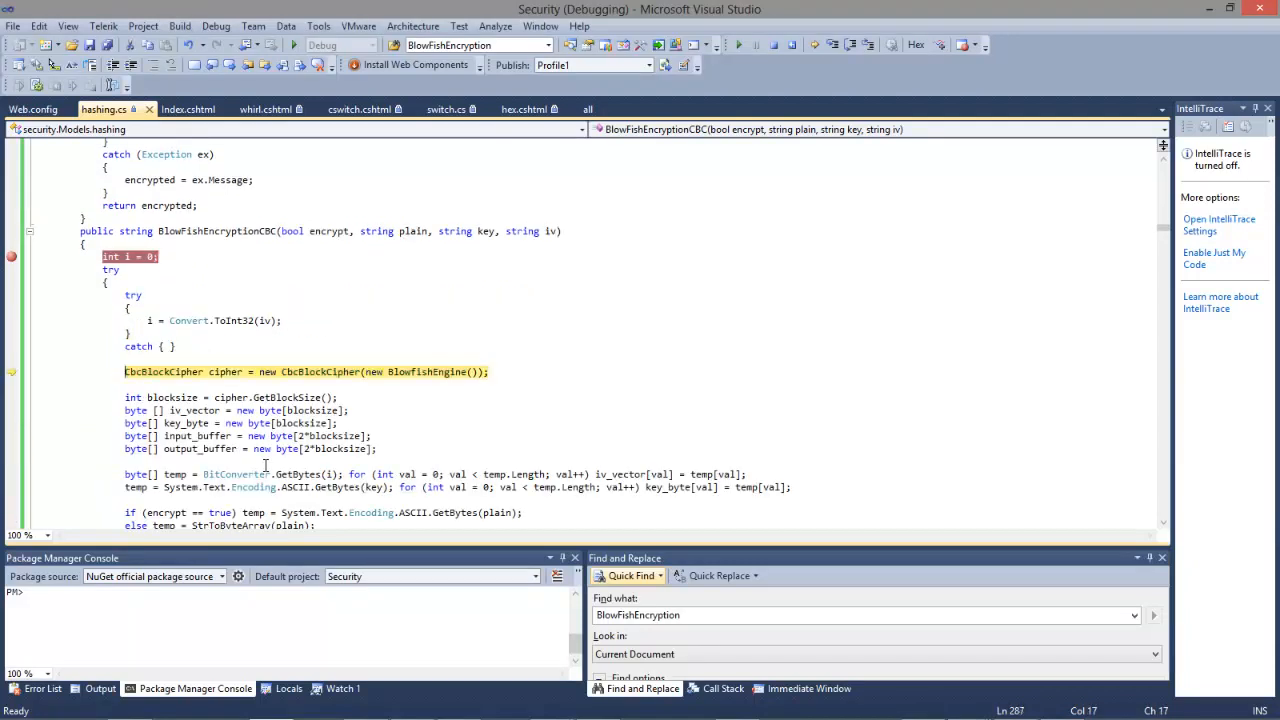
Step: Step over lines in BlowFishEncryptionCBC until reaching the if (encrypt) return line
{"action": "key", "text": "F10"}
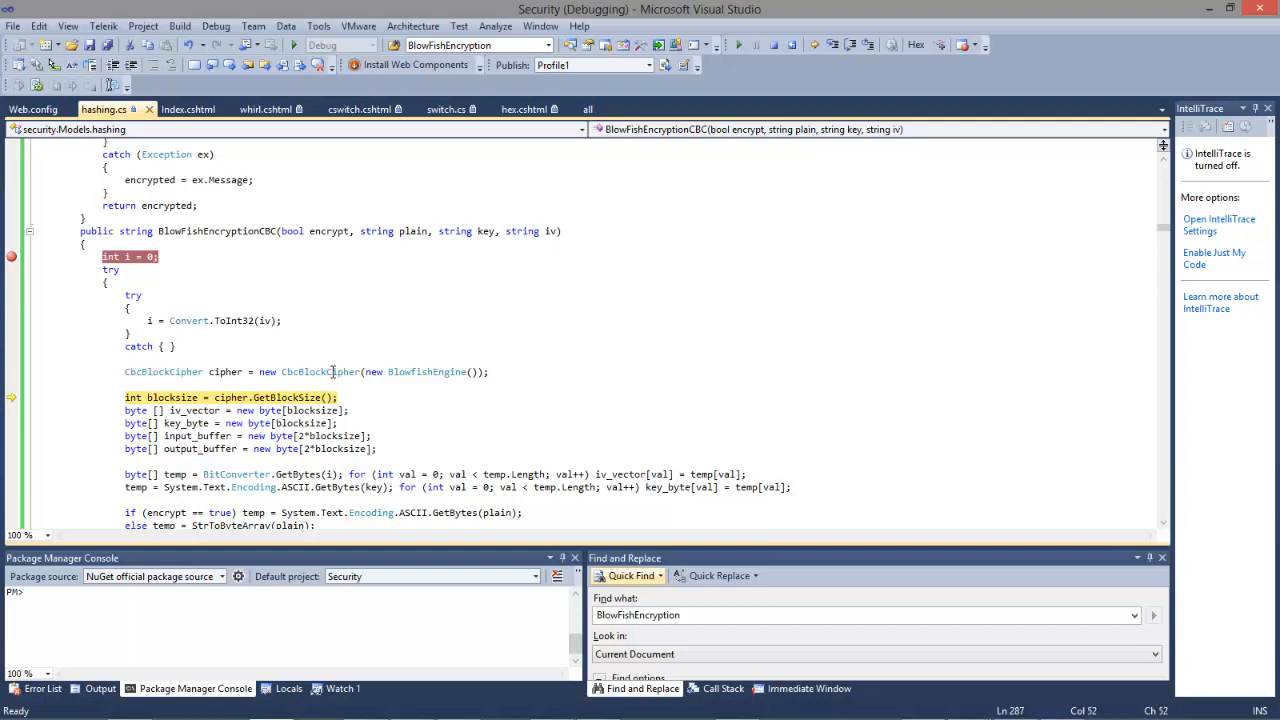
{"action": "double_click", "coordinate": [320, 371]}
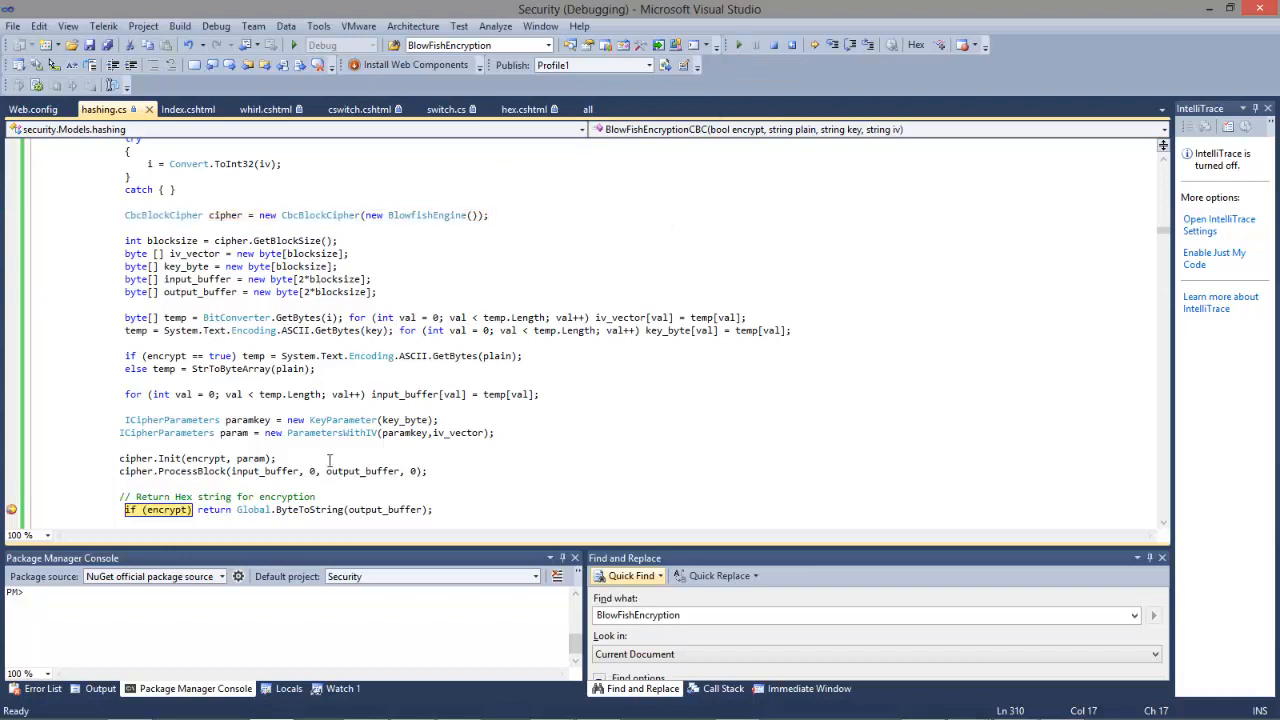
{"action": "mouse_move", "coordinate": [425, 432]}
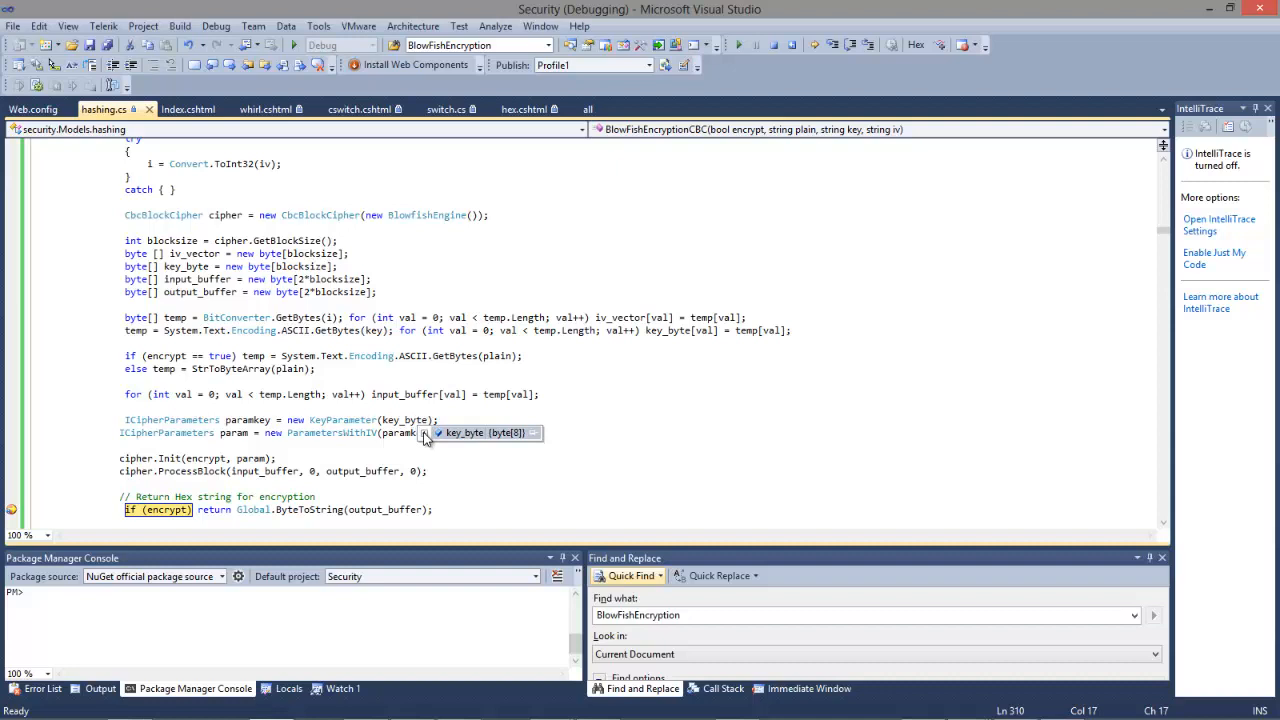
{"action": "left_click", "coordinate": [424, 433]}
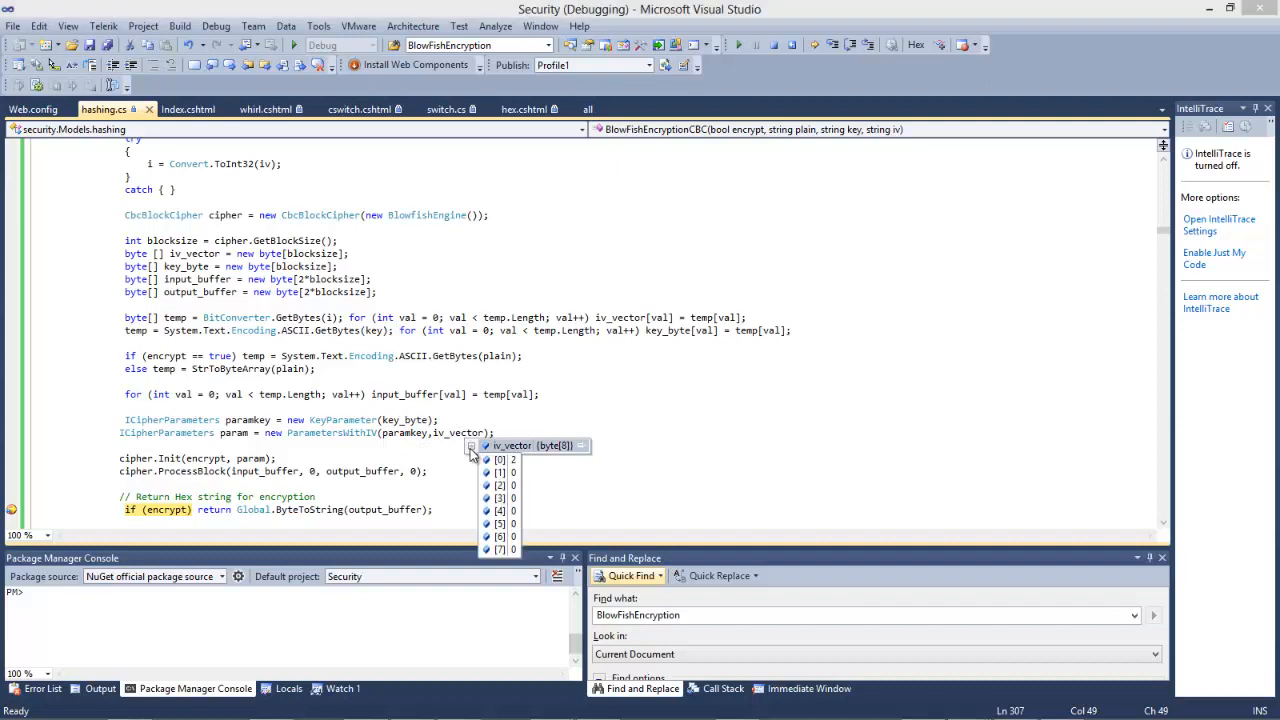
{"action": "mouse_move", "coordinate": [518, 460]}
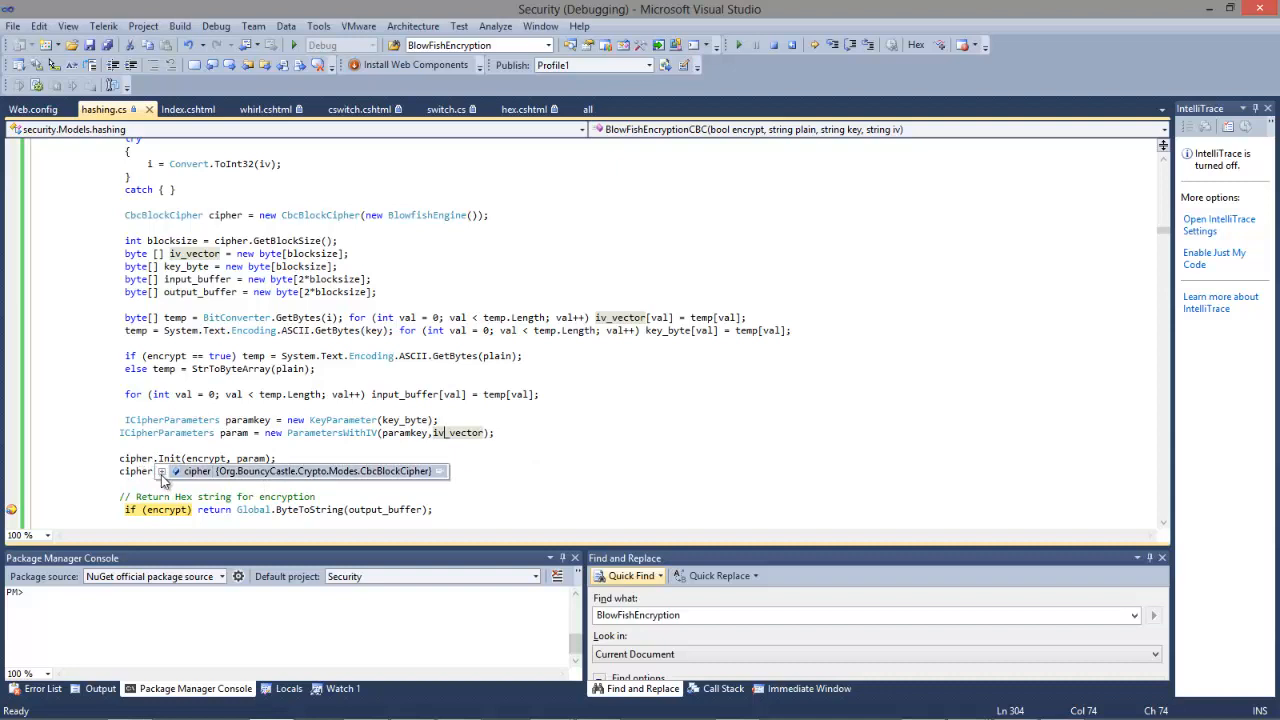
{"action": "left_click", "coordinate": [161, 471]}
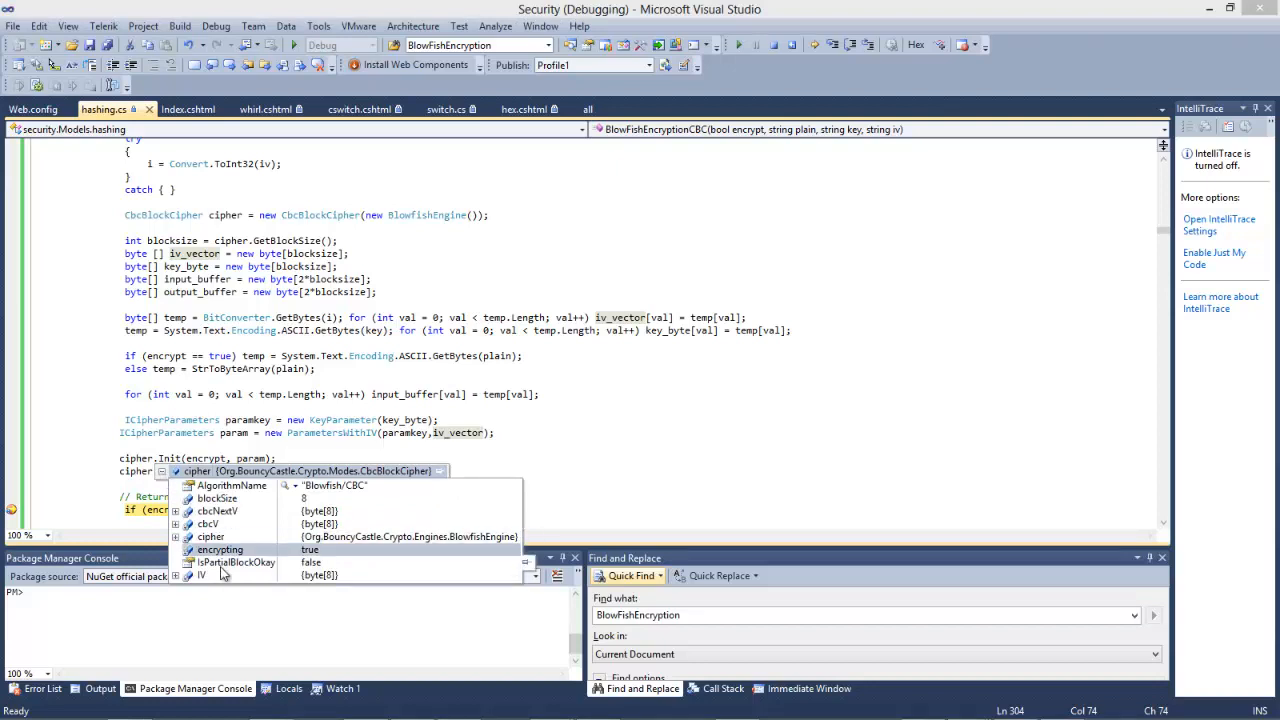
{"action": "left_click", "coordinate": [175, 575]}
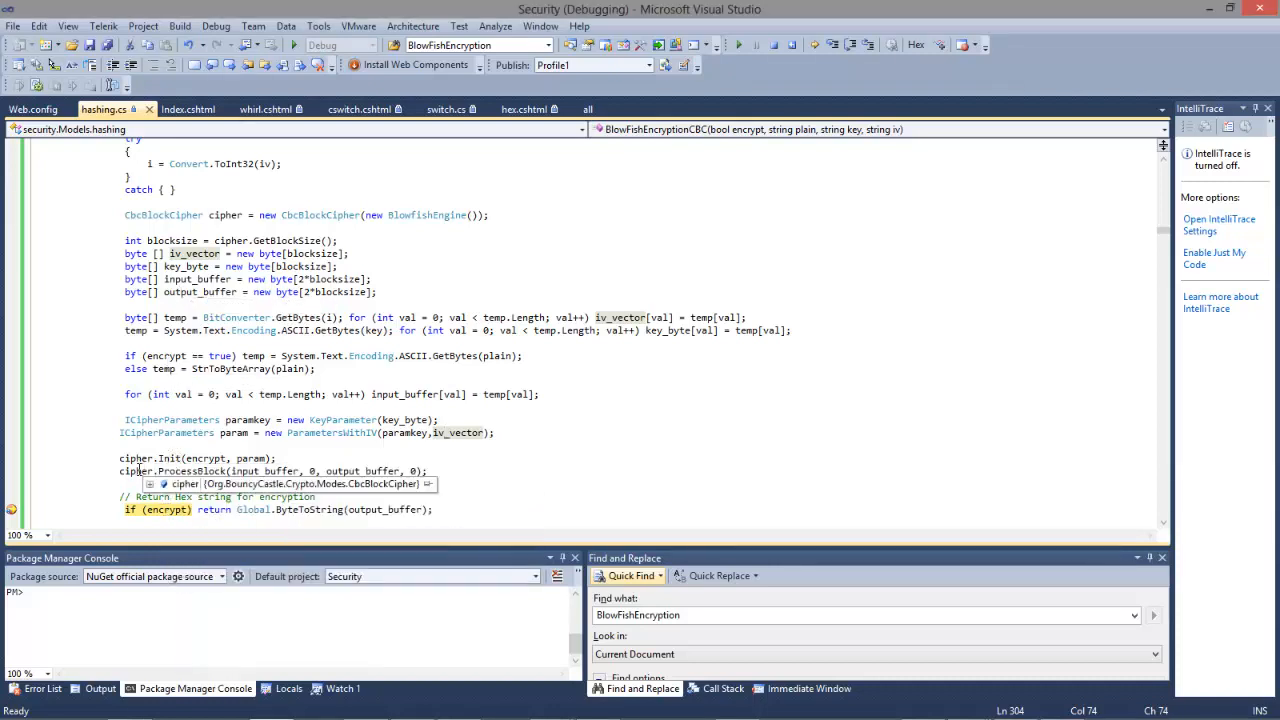
{"action": "left_click", "coordinate": [151, 483]}
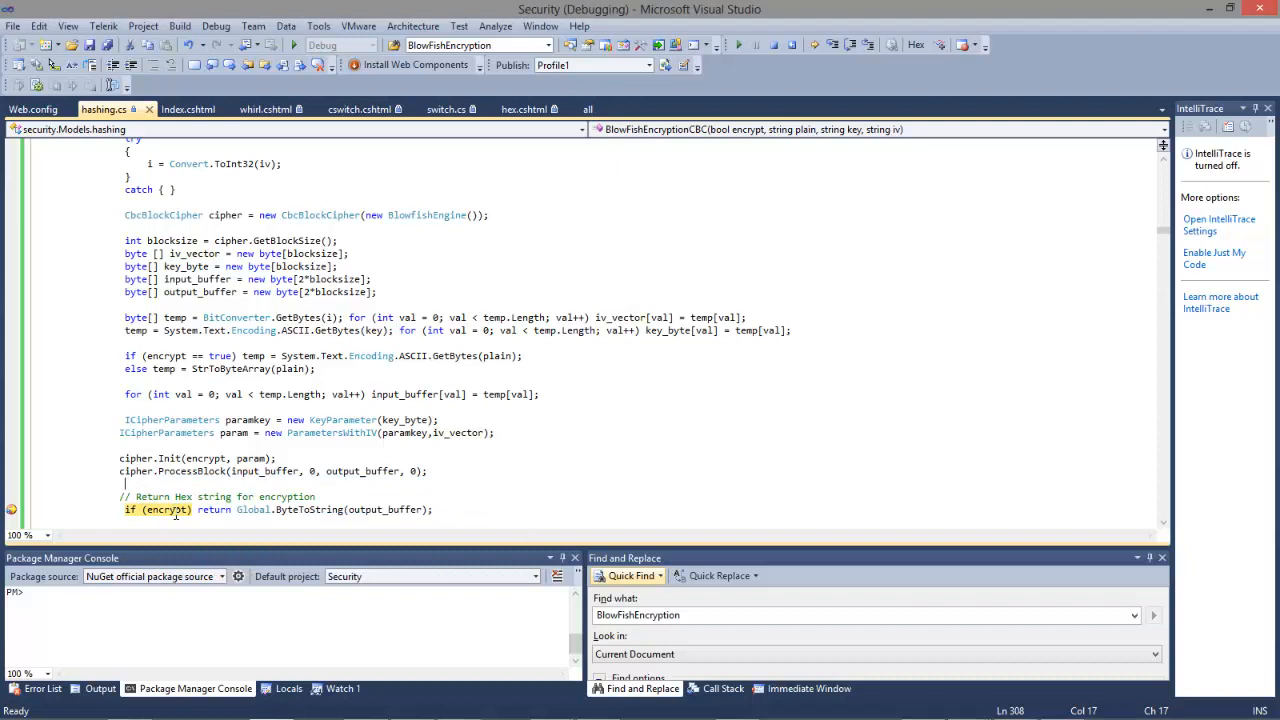
{"action": "mouse_move", "coordinate": [161, 509]}
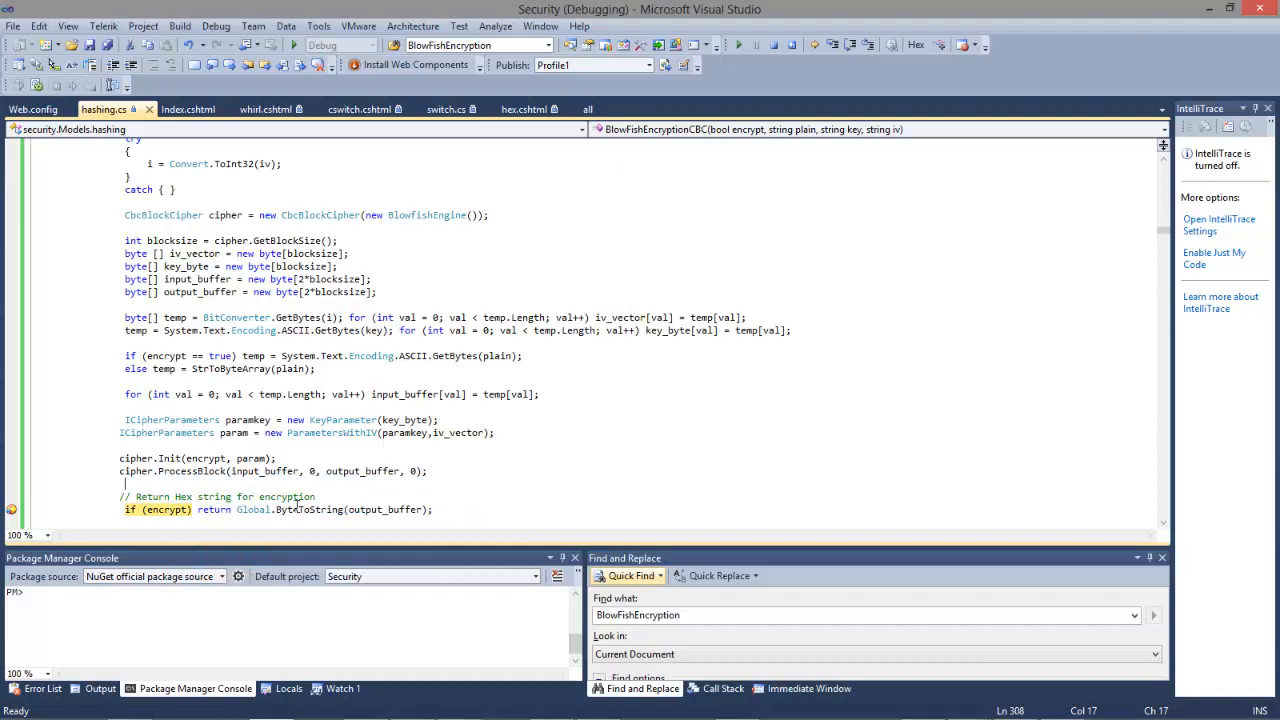
{"action": "mouse_move", "coordinate": [207, 471]}
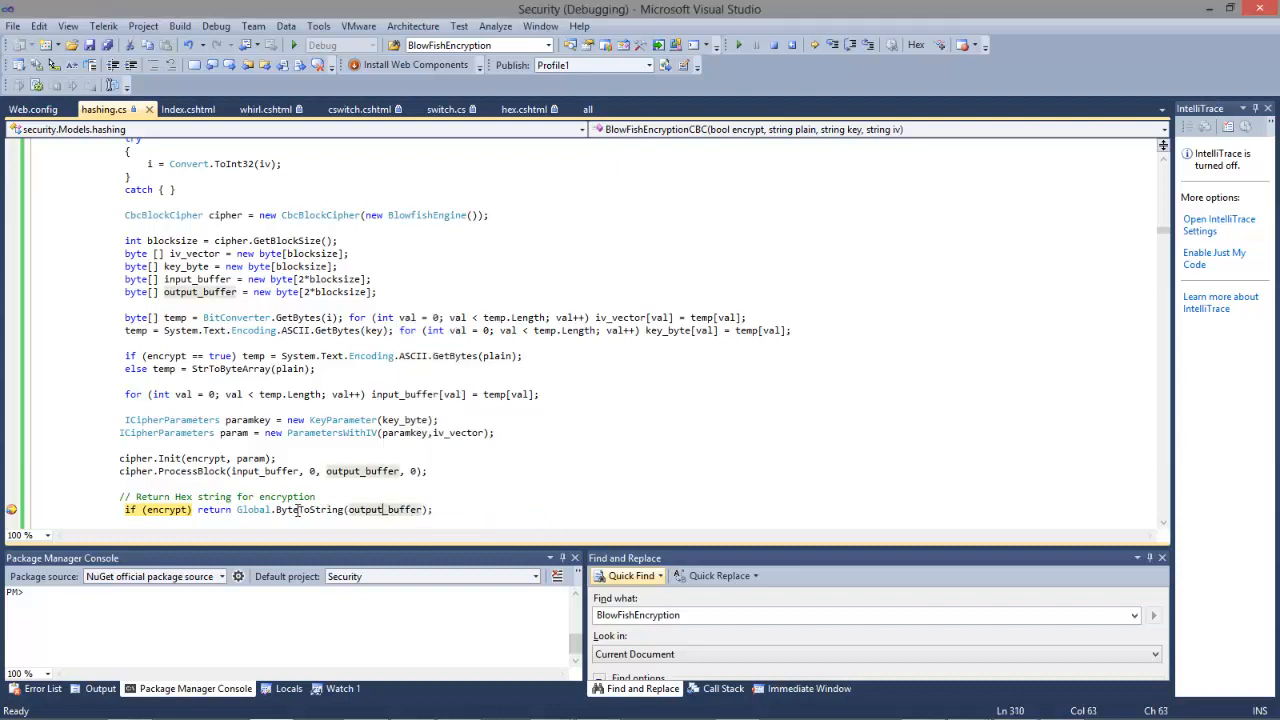
{"action": "mouse_move", "coordinate": [470, 243]}
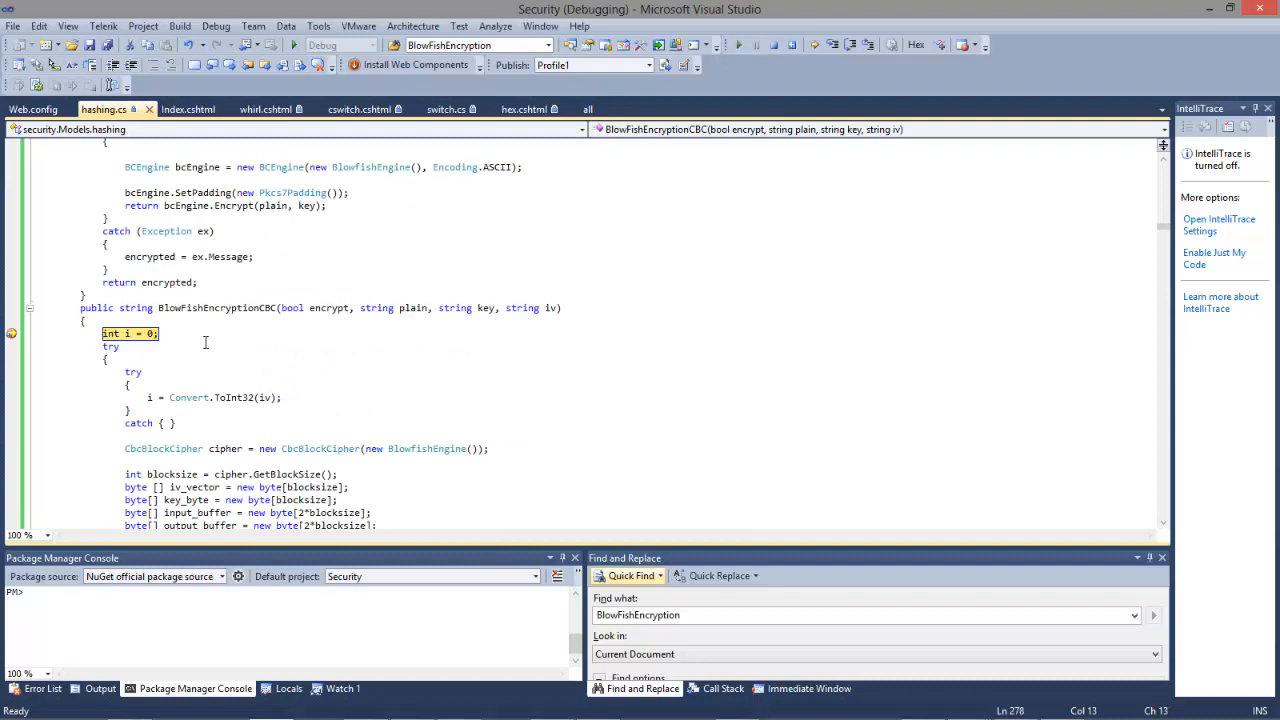
{"action": "mouse_move", "coordinate": [330, 307]}
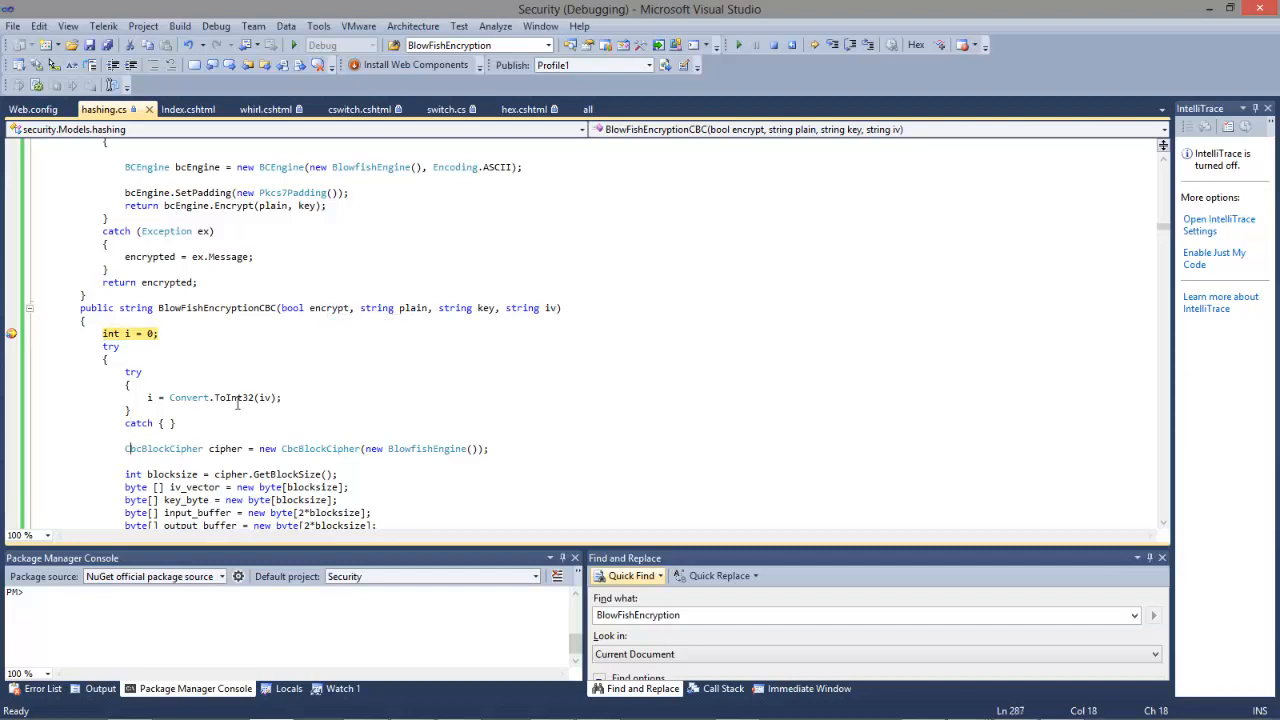
Step: Scroll down to the return line and confirm encrypt is false on this call
{"action": "scroll", "scroll_direction": "down", "scroll_amount": 3}
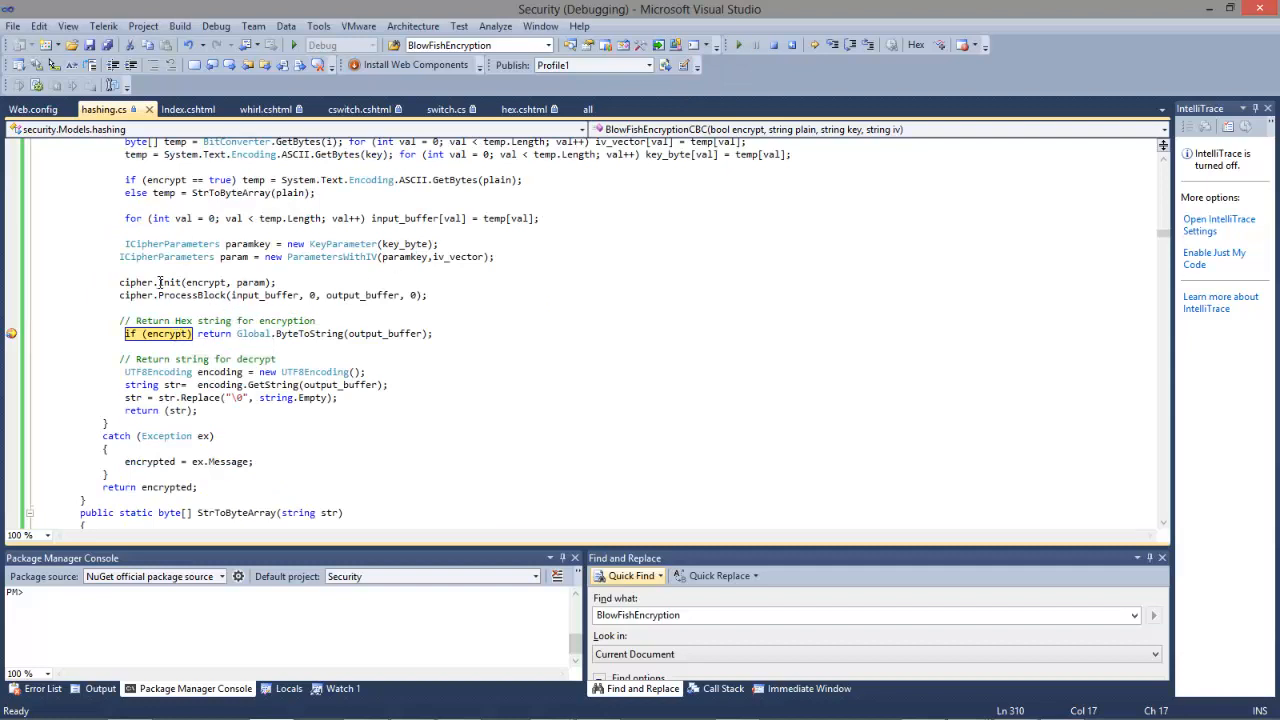
{"action": "mouse_move", "coordinate": [205, 282]}
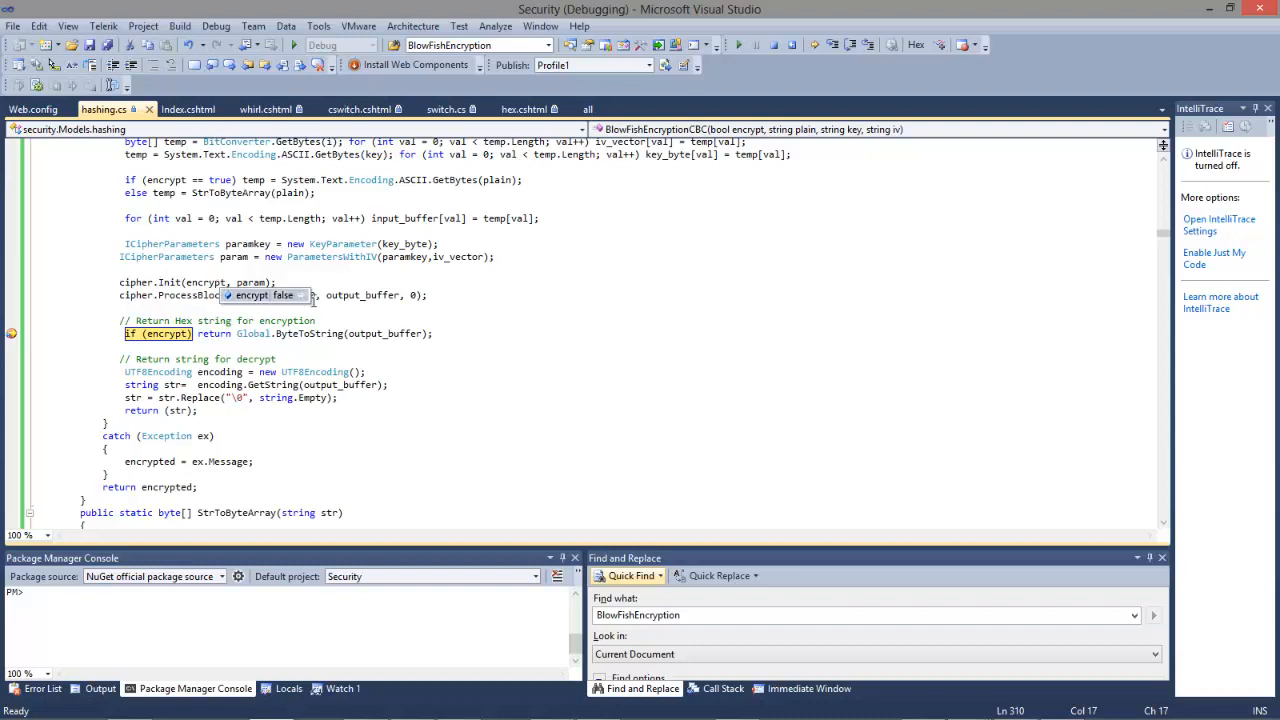
{"action": "left_click", "coordinate": [380, 308]}
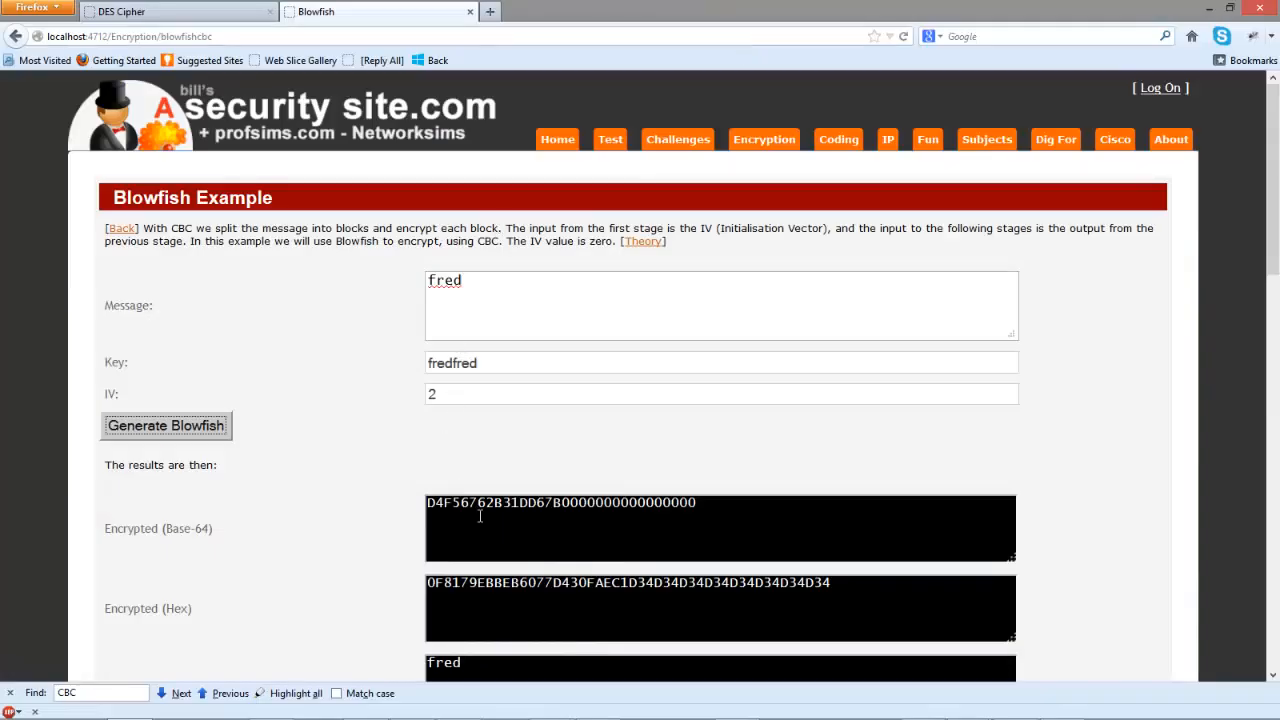
{"action": "mouse_move", "coordinate": [390, 489]}
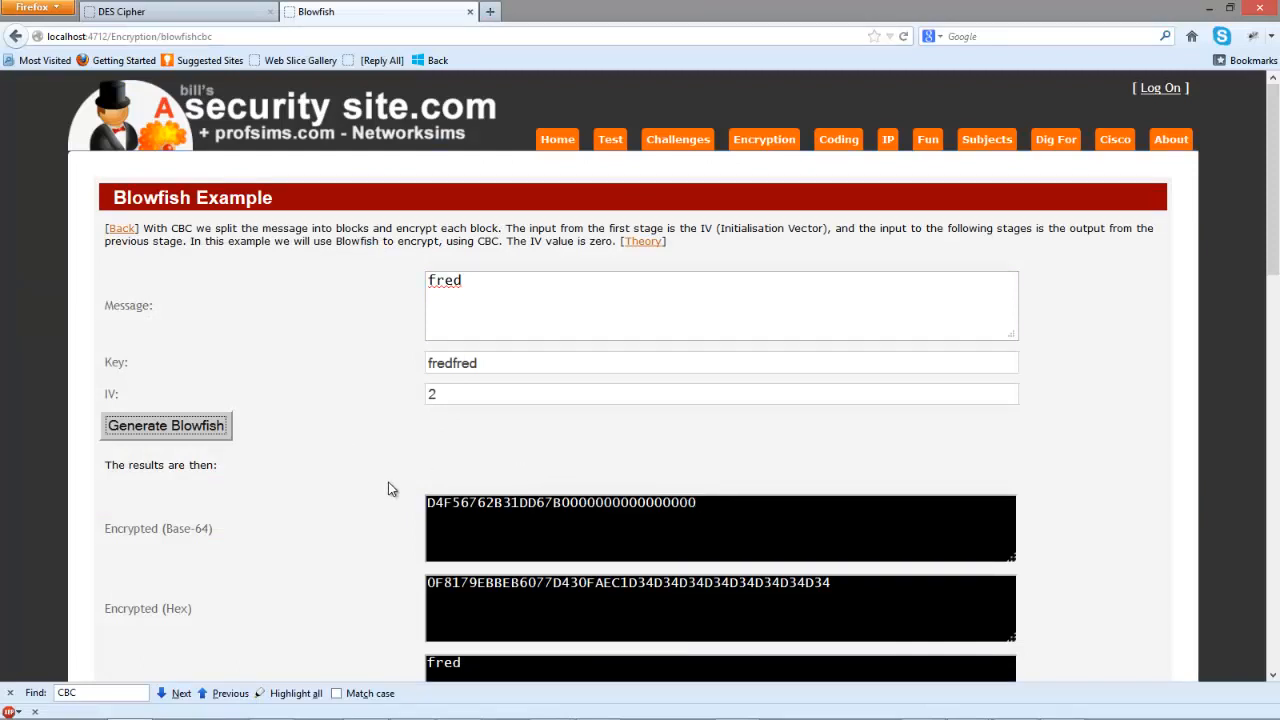
{"action": "mouse_move", "coordinate": [522, 580]}
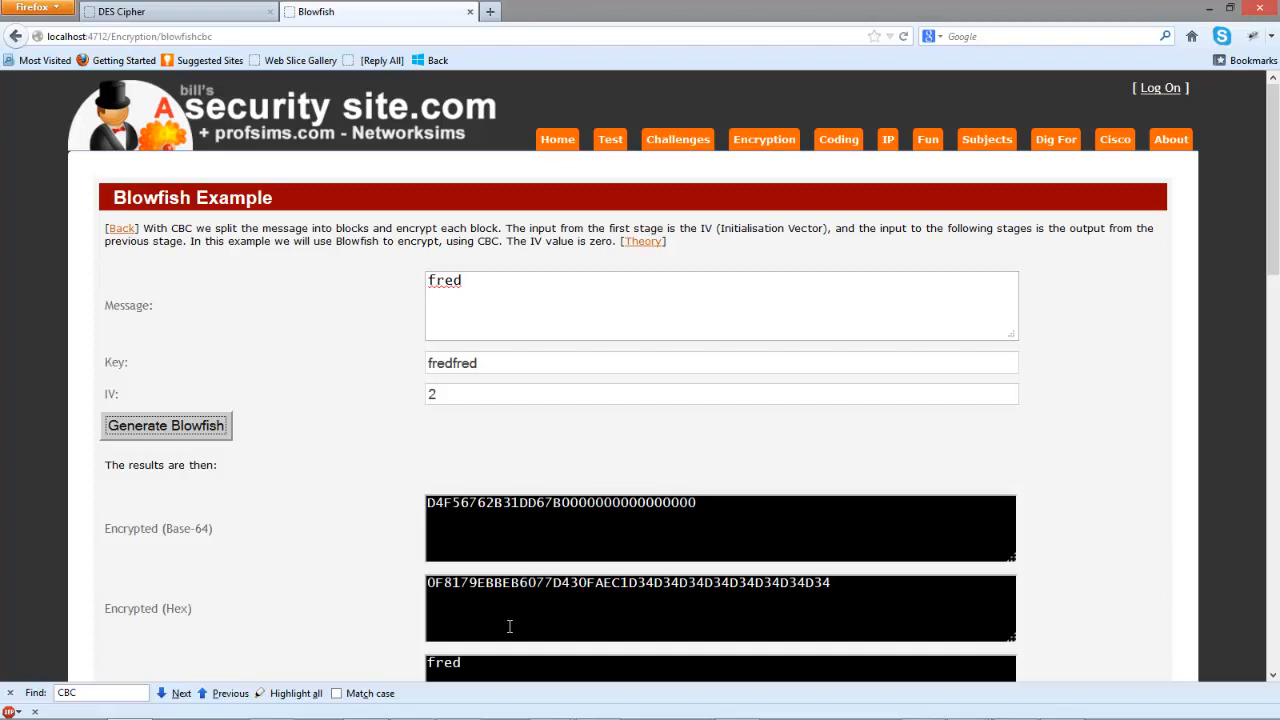
{"action": "mouse_move", "coordinate": [1247, 396]}
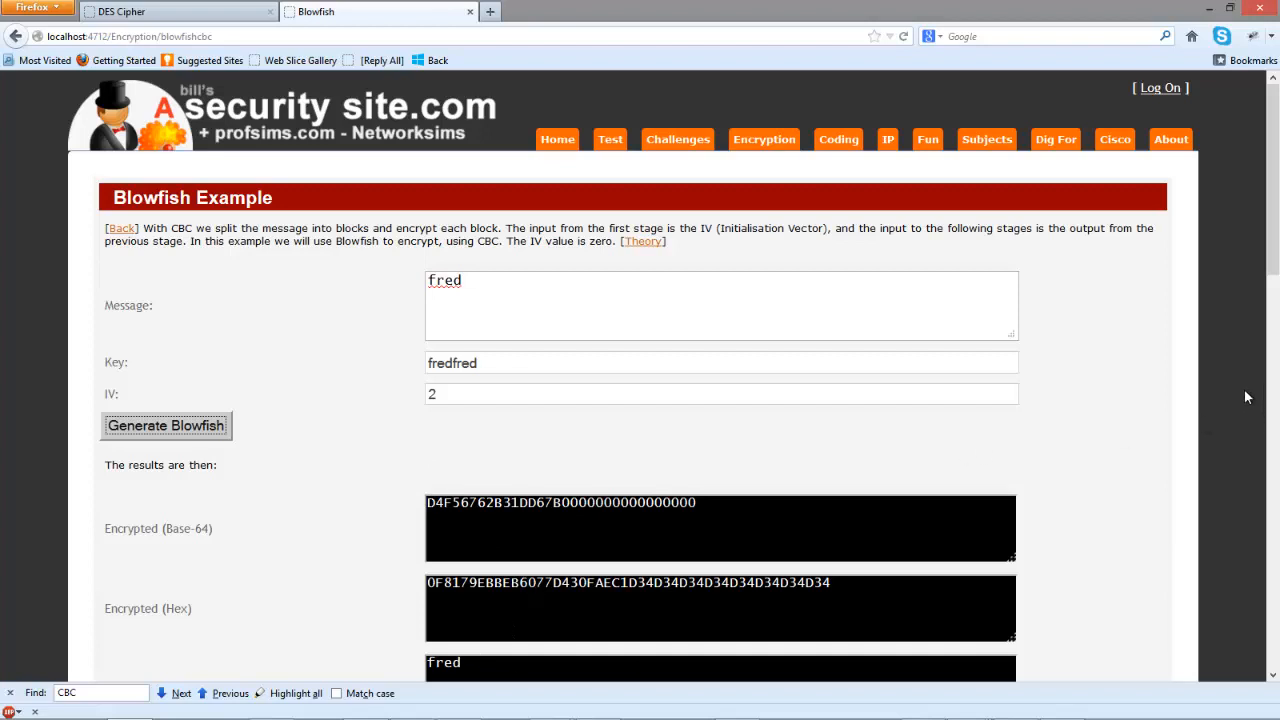
{"action": "scroll", "scroll_direction": "down", "scroll_amount": 3}
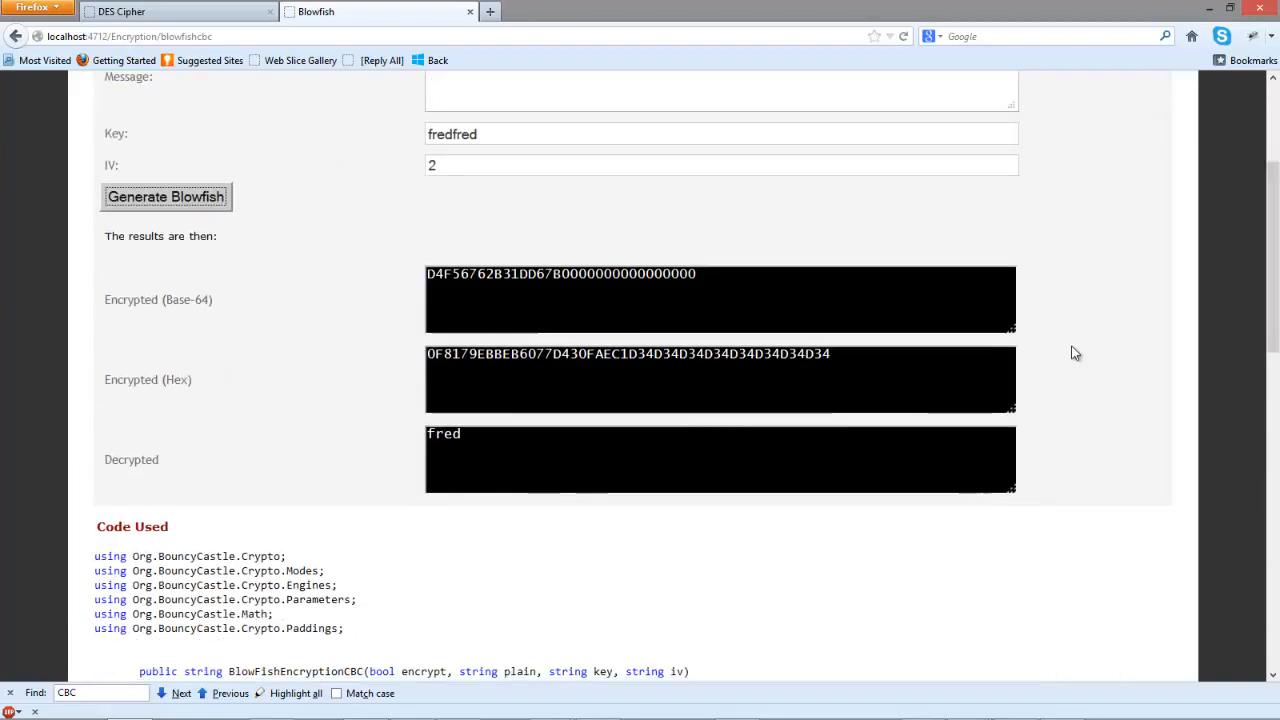
{"action": "left_click", "coordinate": [443, 432]}
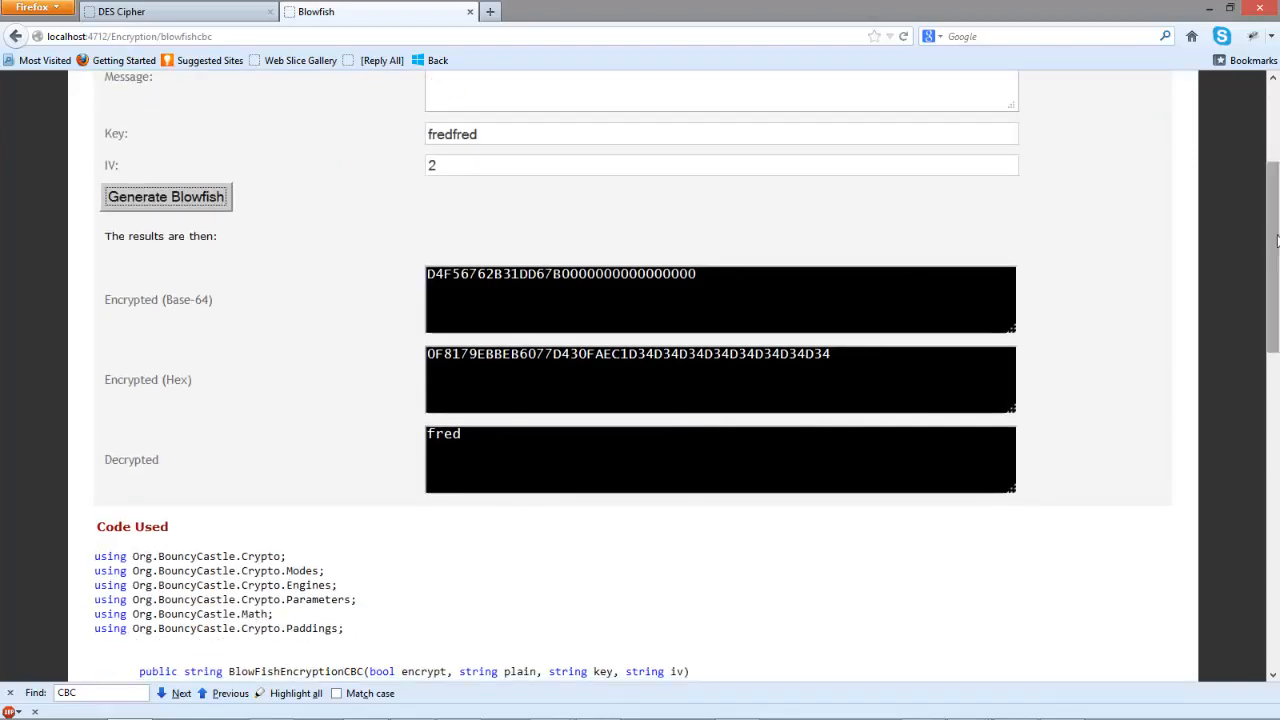
{"action": "scroll", "scroll_direction": "down", "scroll_amount": 3}
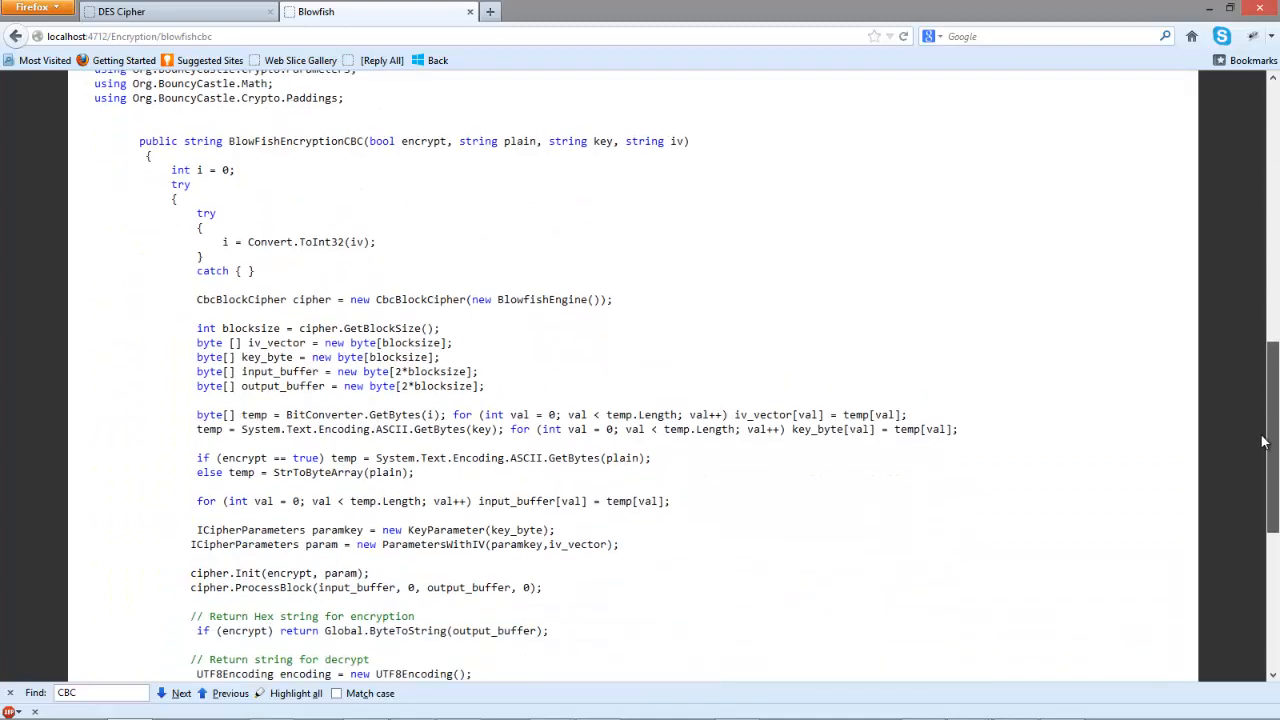
{"action": "scroll", "scroll_direction": "down", "scroll_amount": 3}
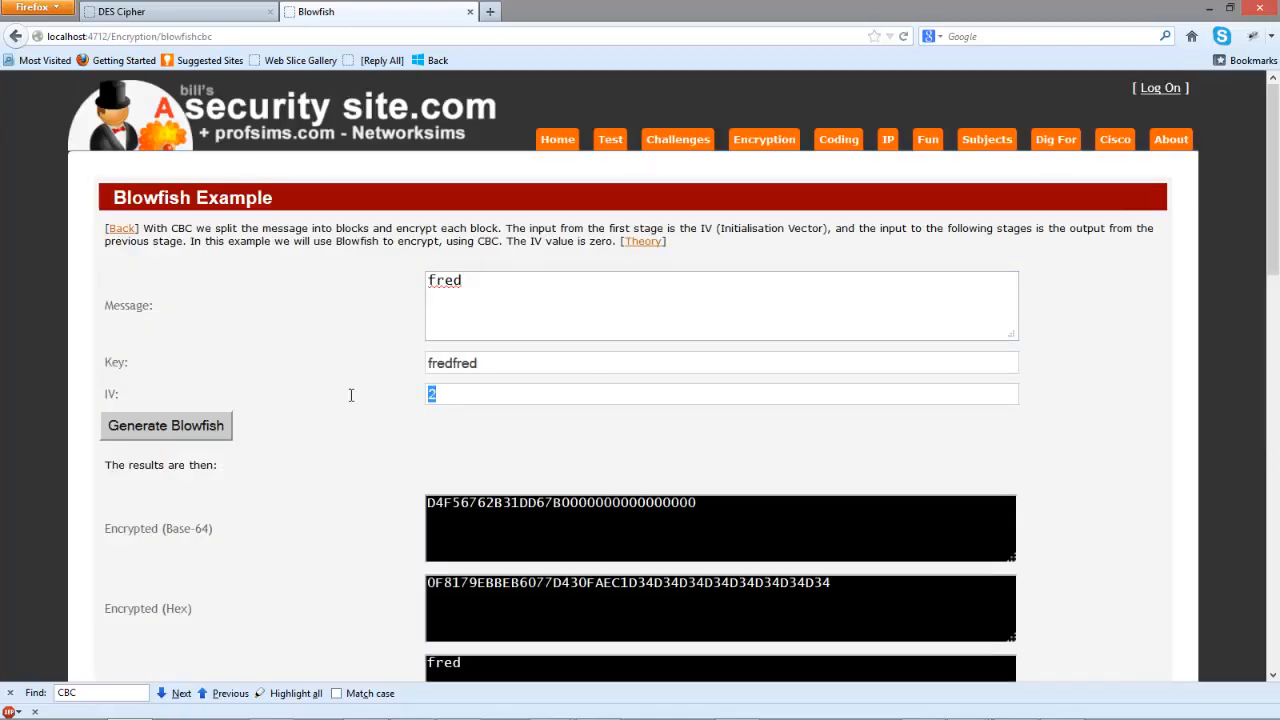
Step: Regenerate the Blowfish encryption of fred with IVs 3, 4 and 5
{"action": "type", "text": "3"}
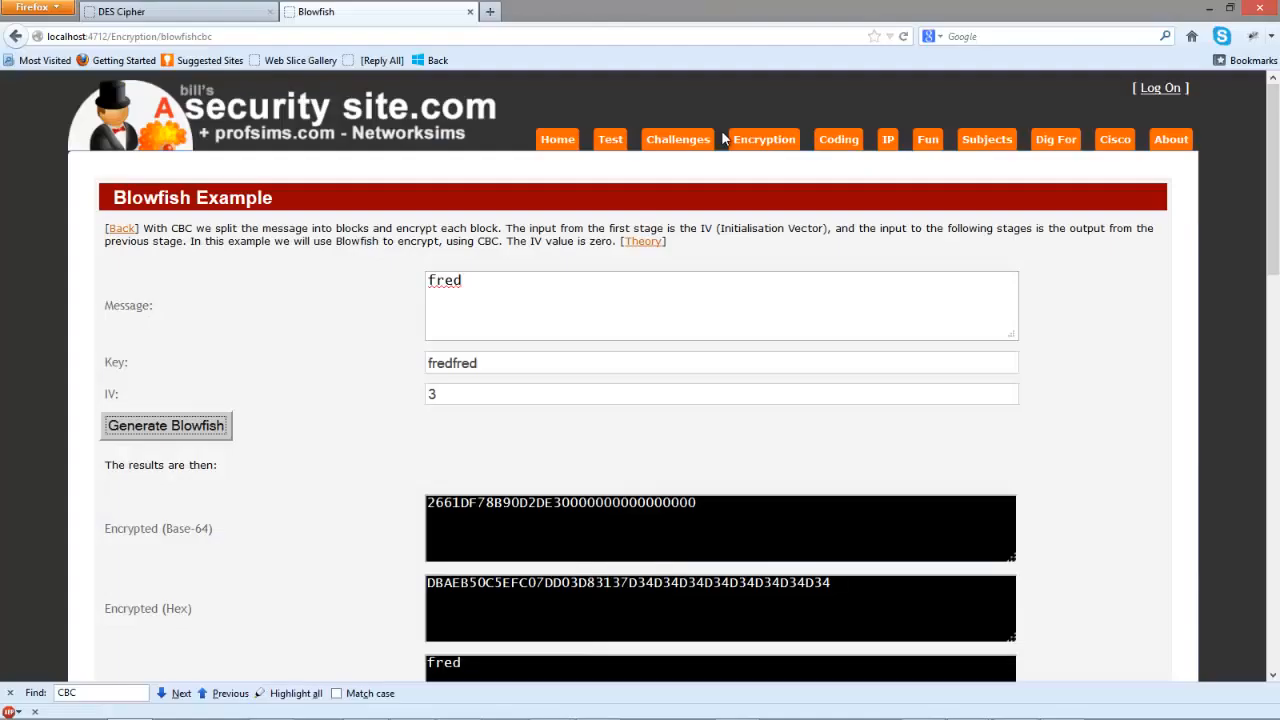
{"action": "mouse_move", "coordinate": [484, 412]}
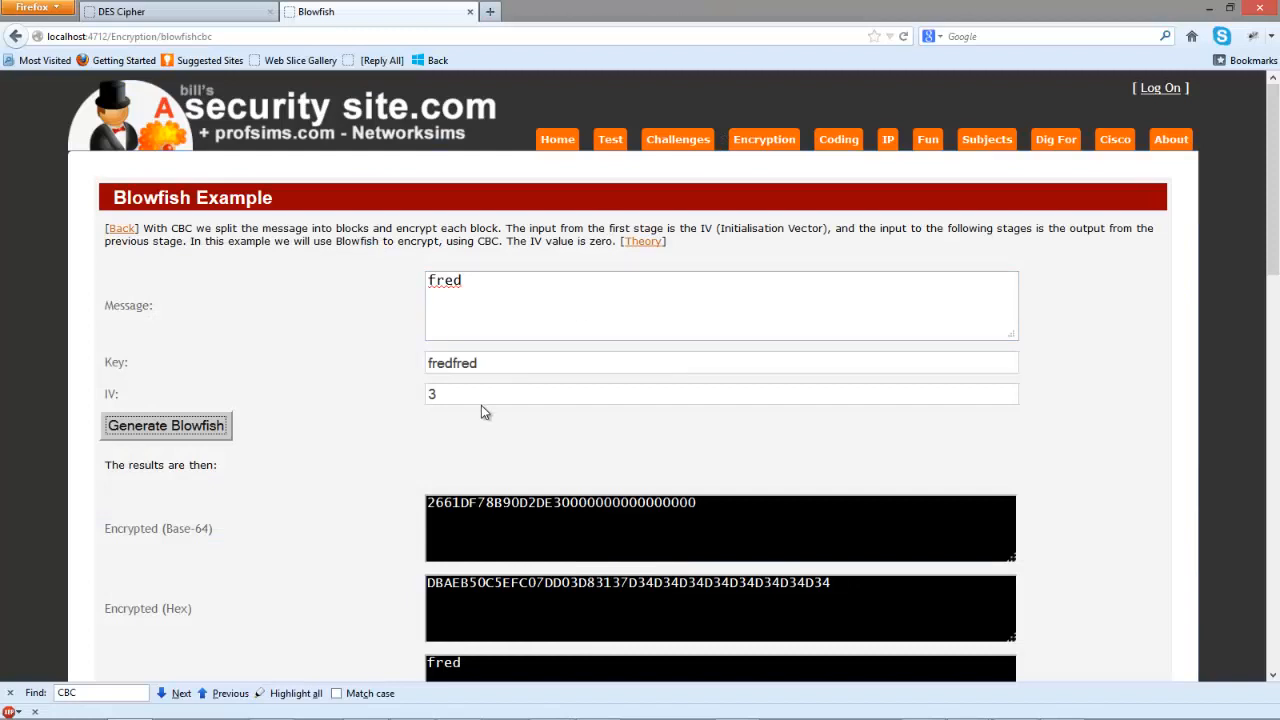
{"action": "type", "text": "4"}
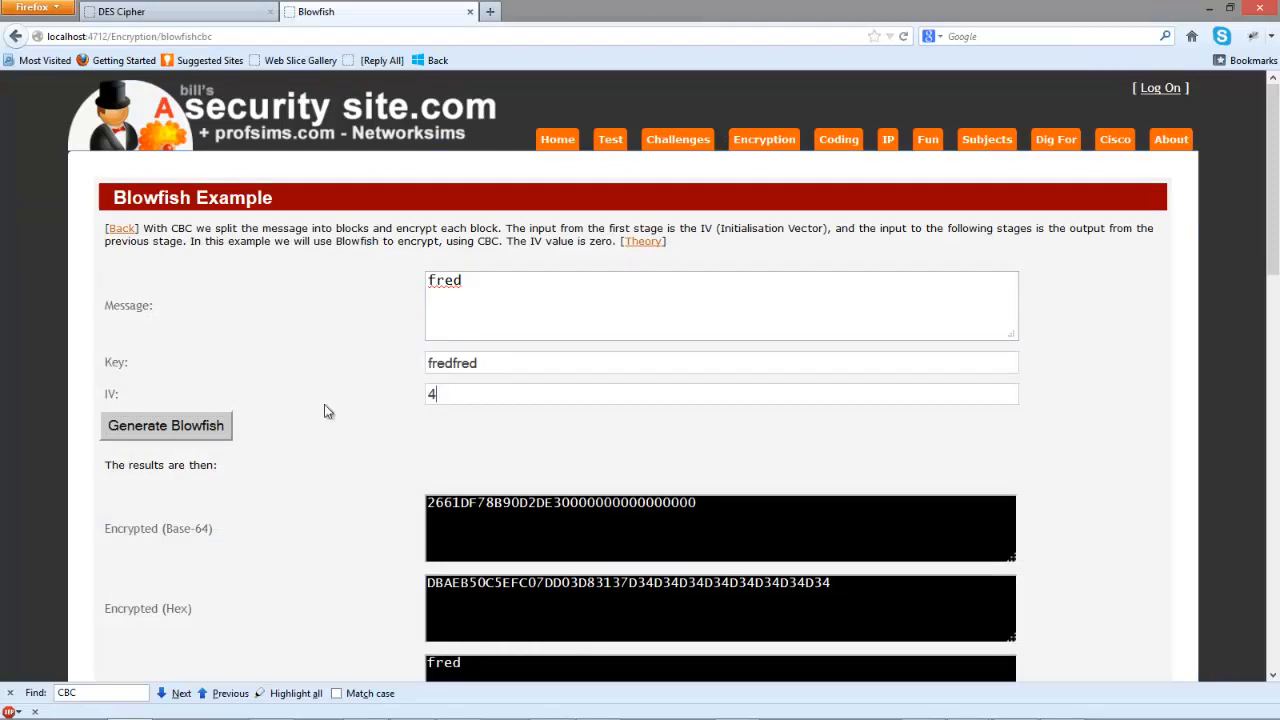
{"action": "left_click", "coordinate": [165, 425]}
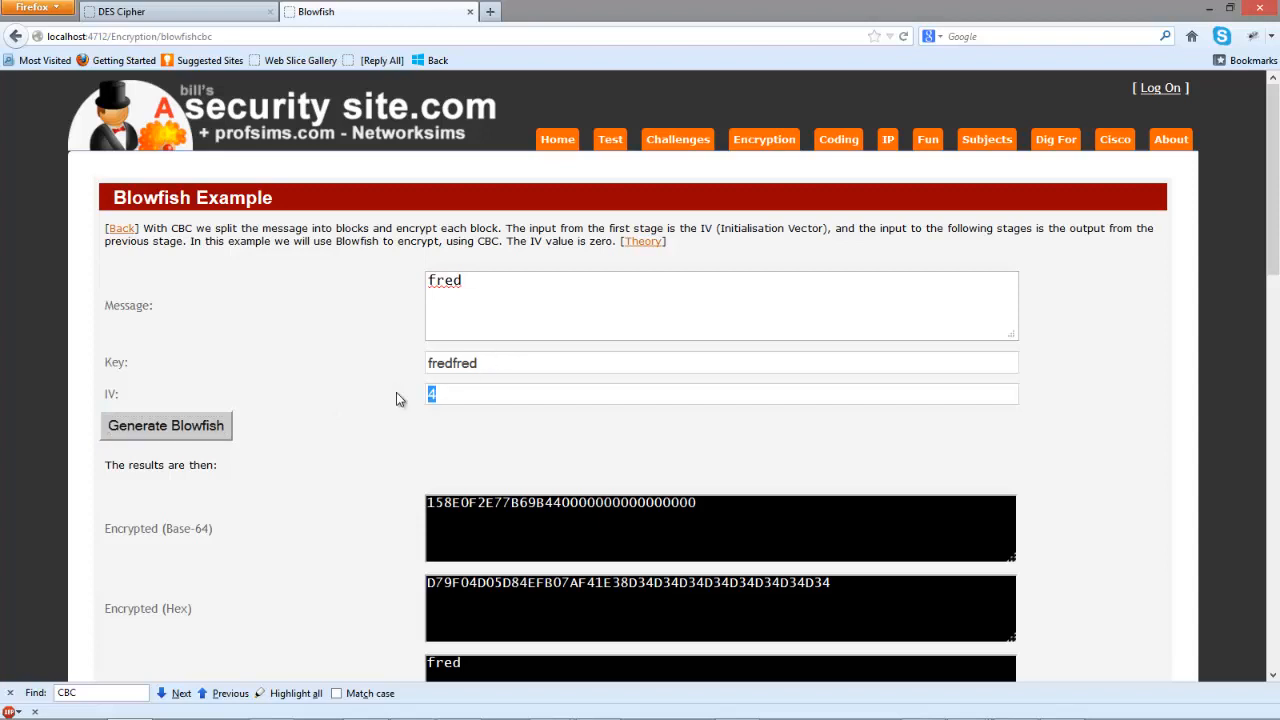
{"action": "left_click", "coordinate": [166, 425]}
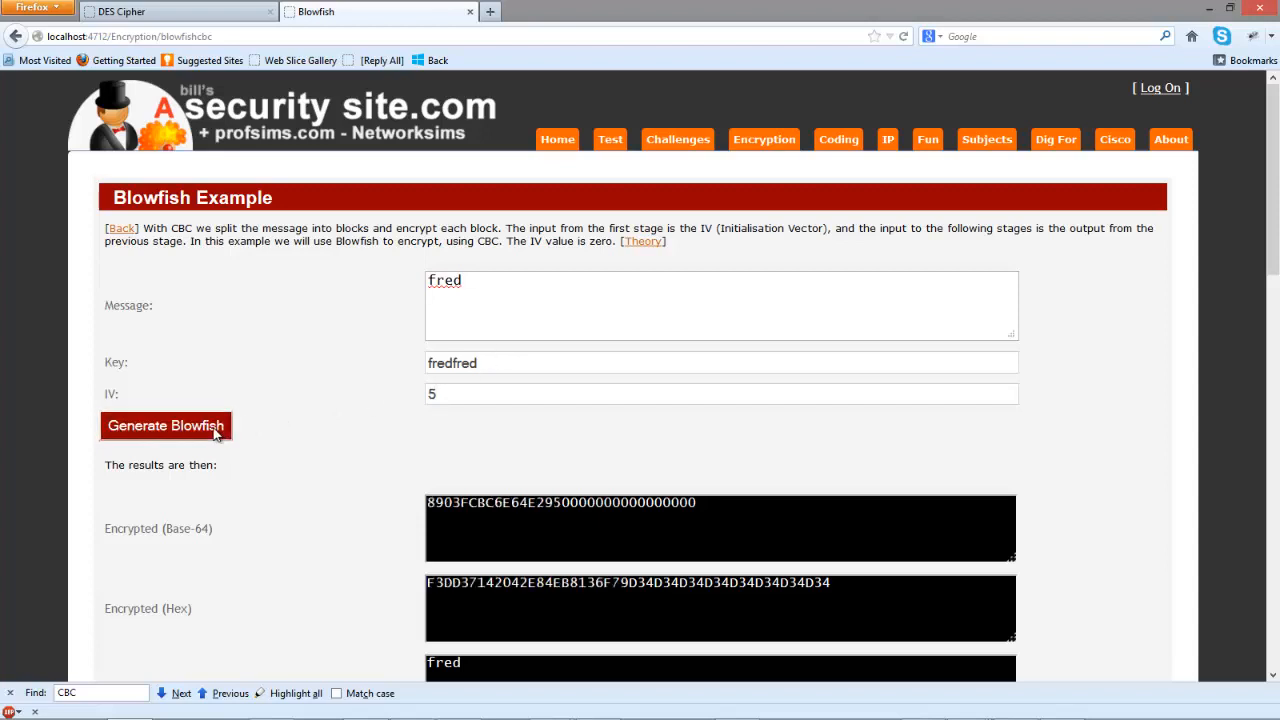